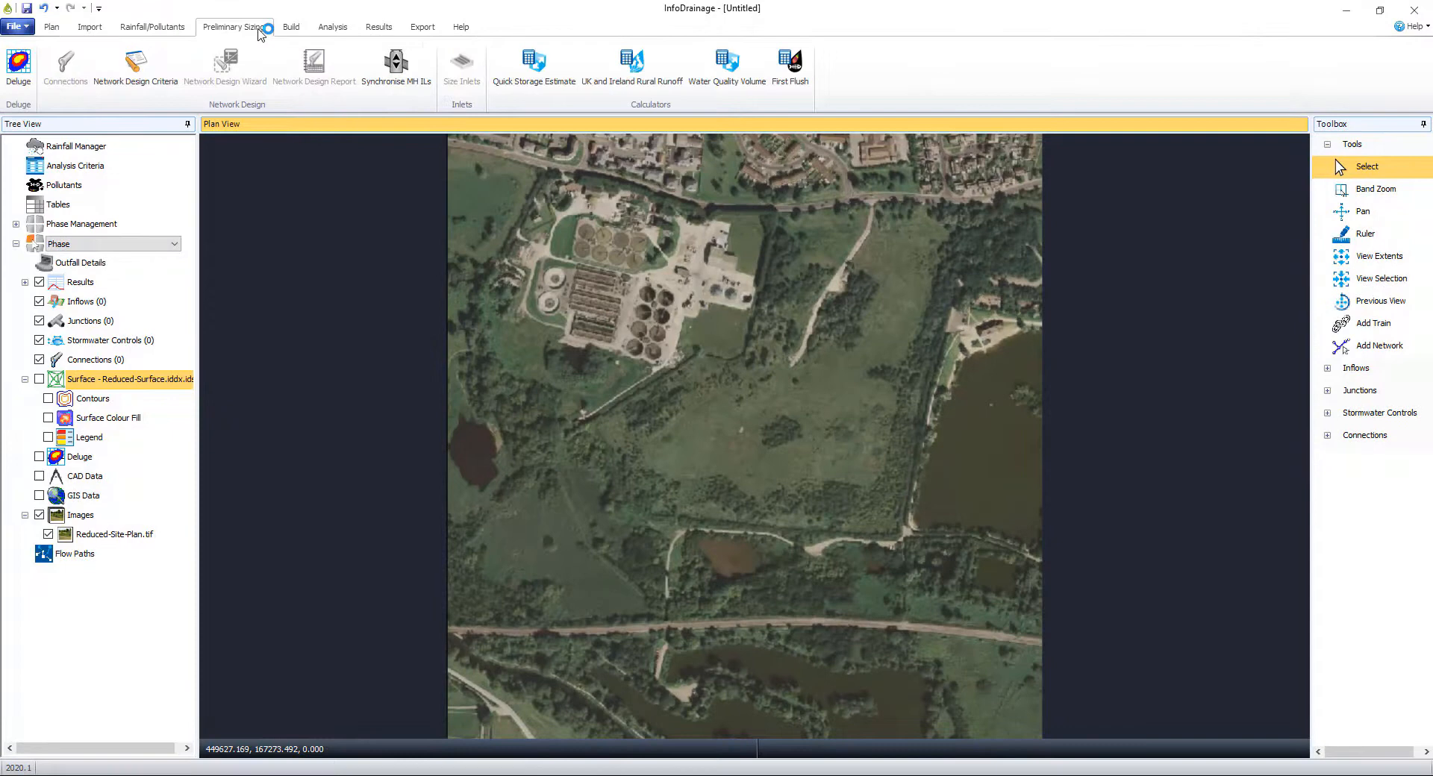
Step: Run the Deluge surface flood analysis with a 2 m grid and 30-minute analysis time
click(17, 62)
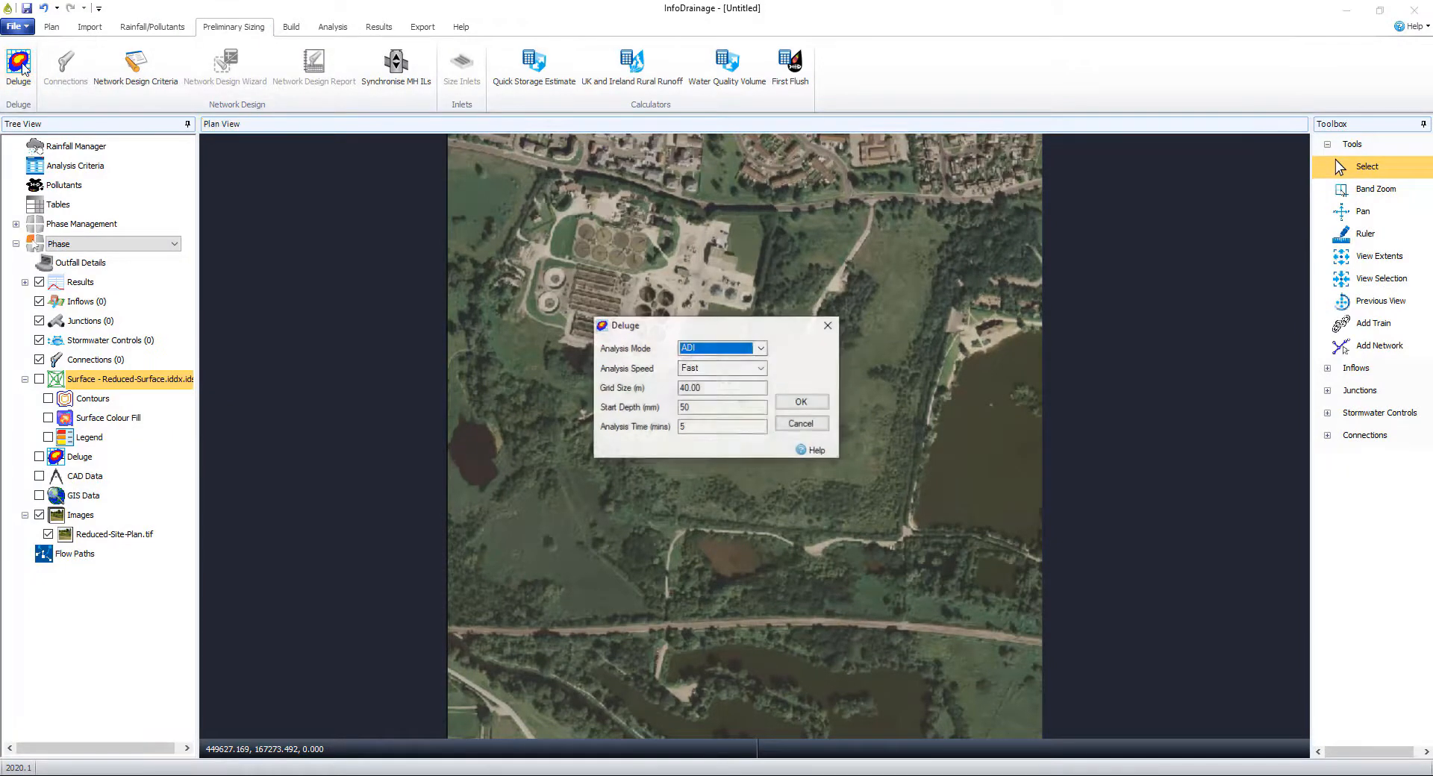
click(722, 387)
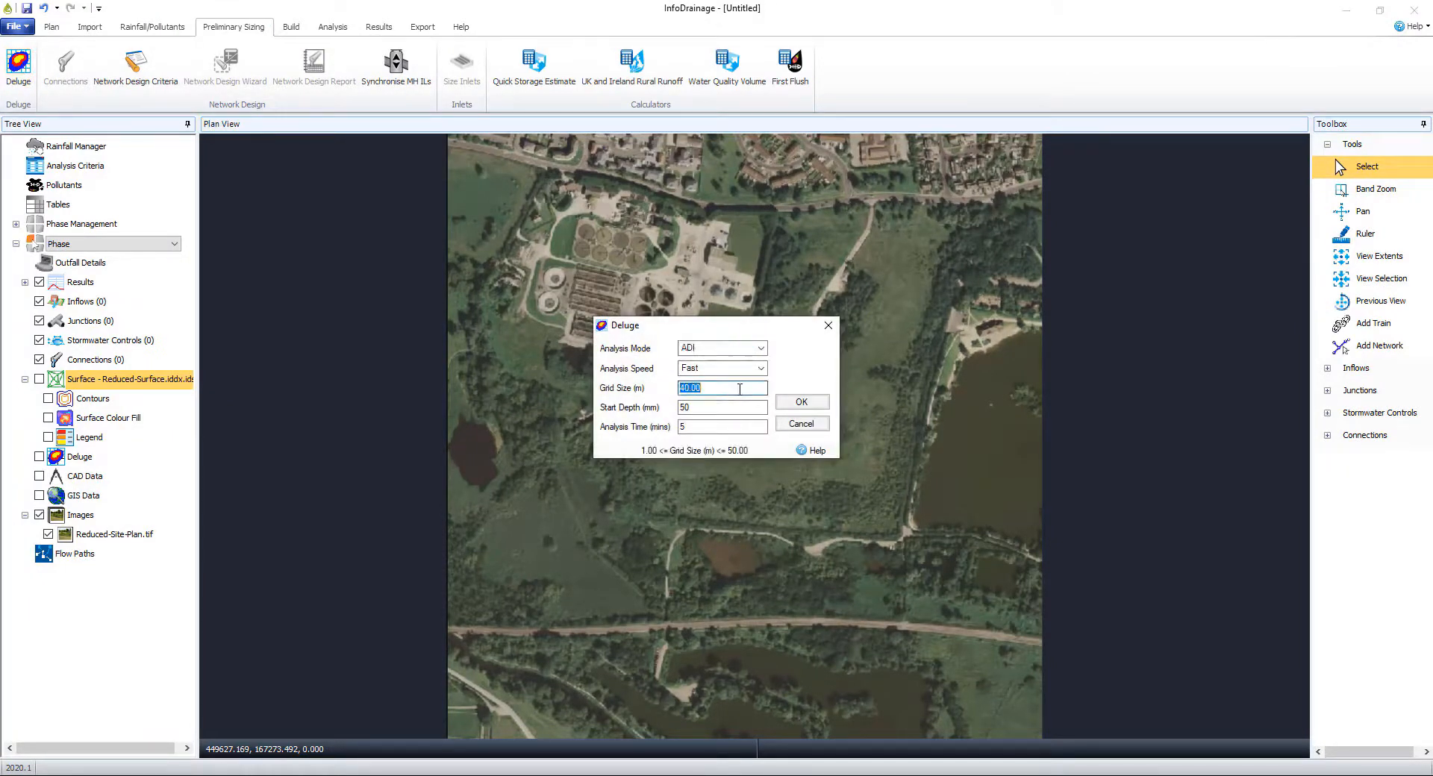
text(2)
click(722, 426)
text(30)
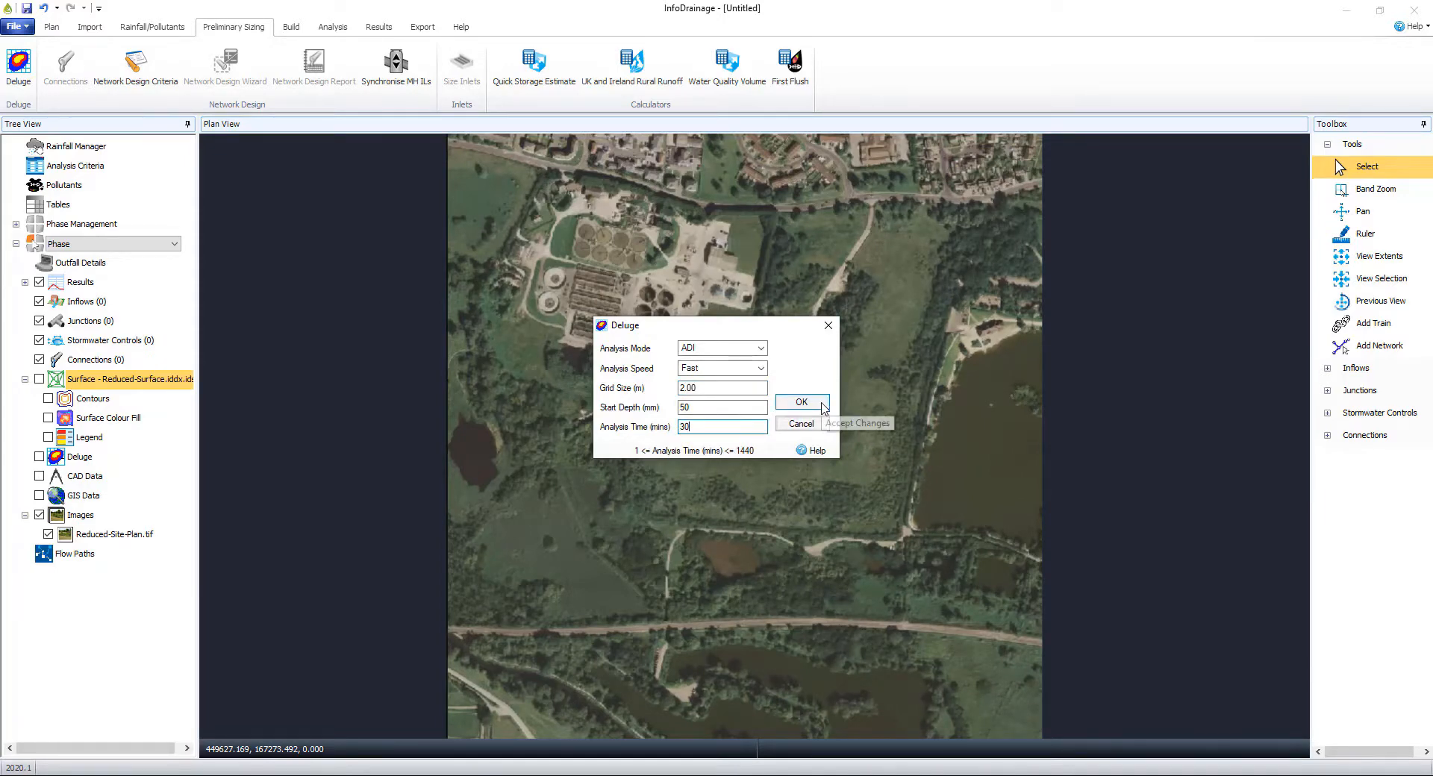
click(801, 402)
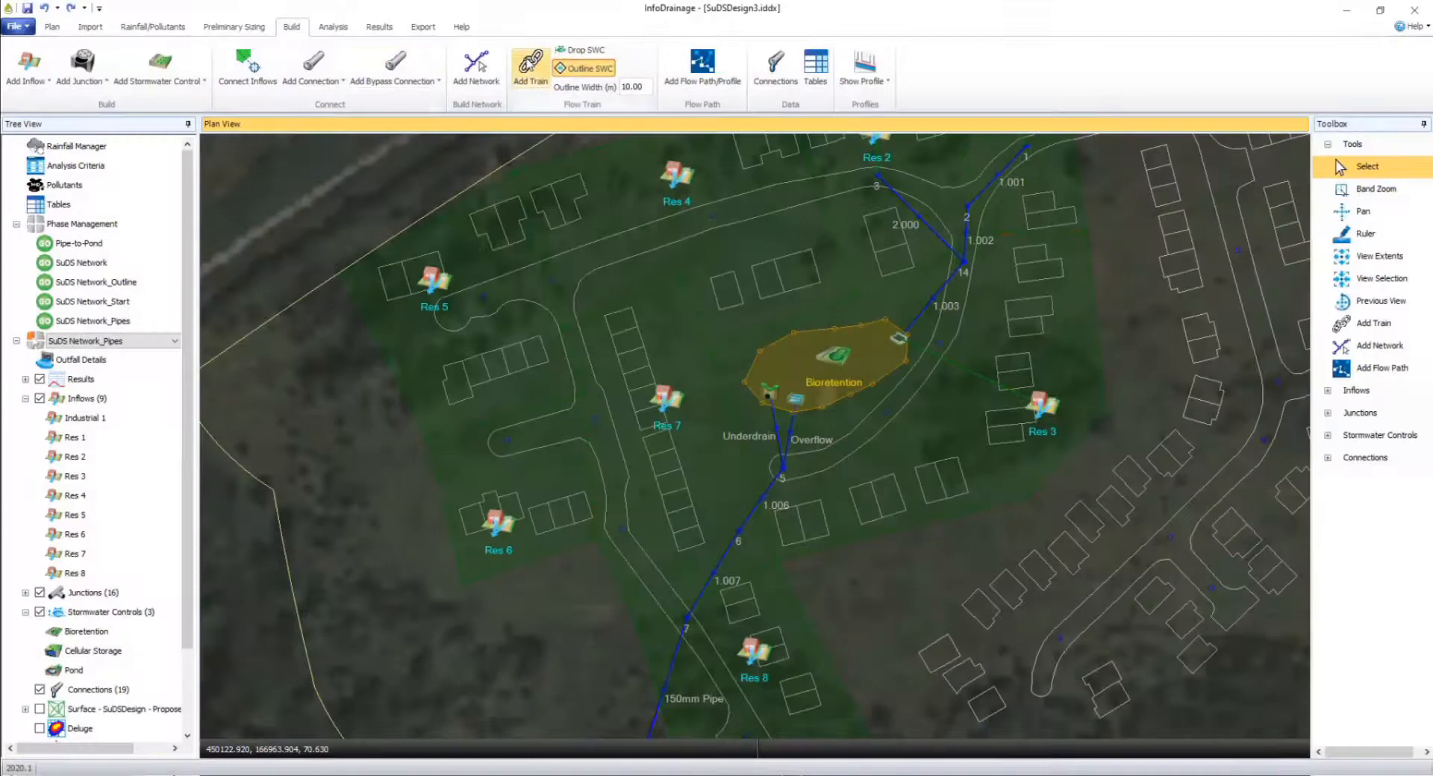
Step: Place 1200 mm manholes near Res 4 and extend the pipe branch to the main line
click(475, 63)
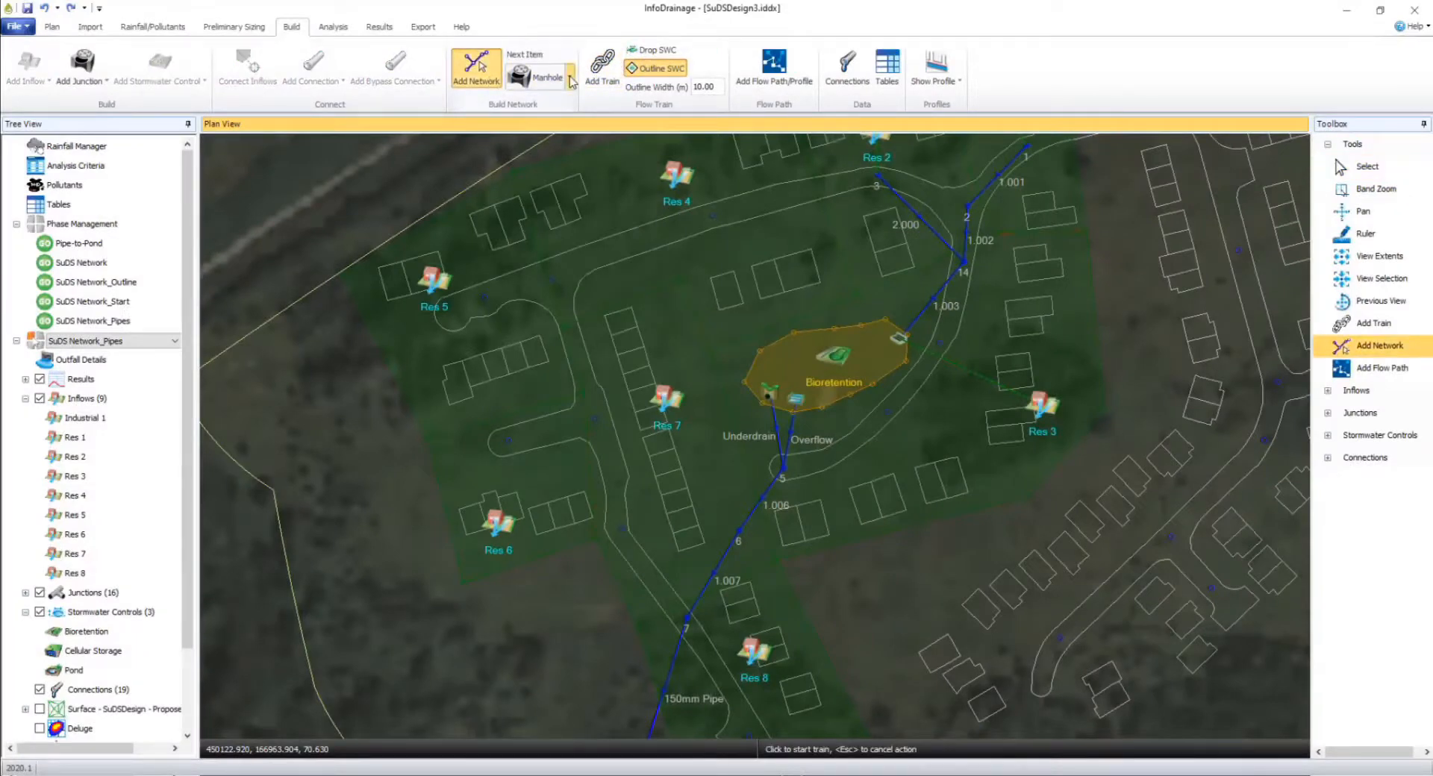
click(706, 218)
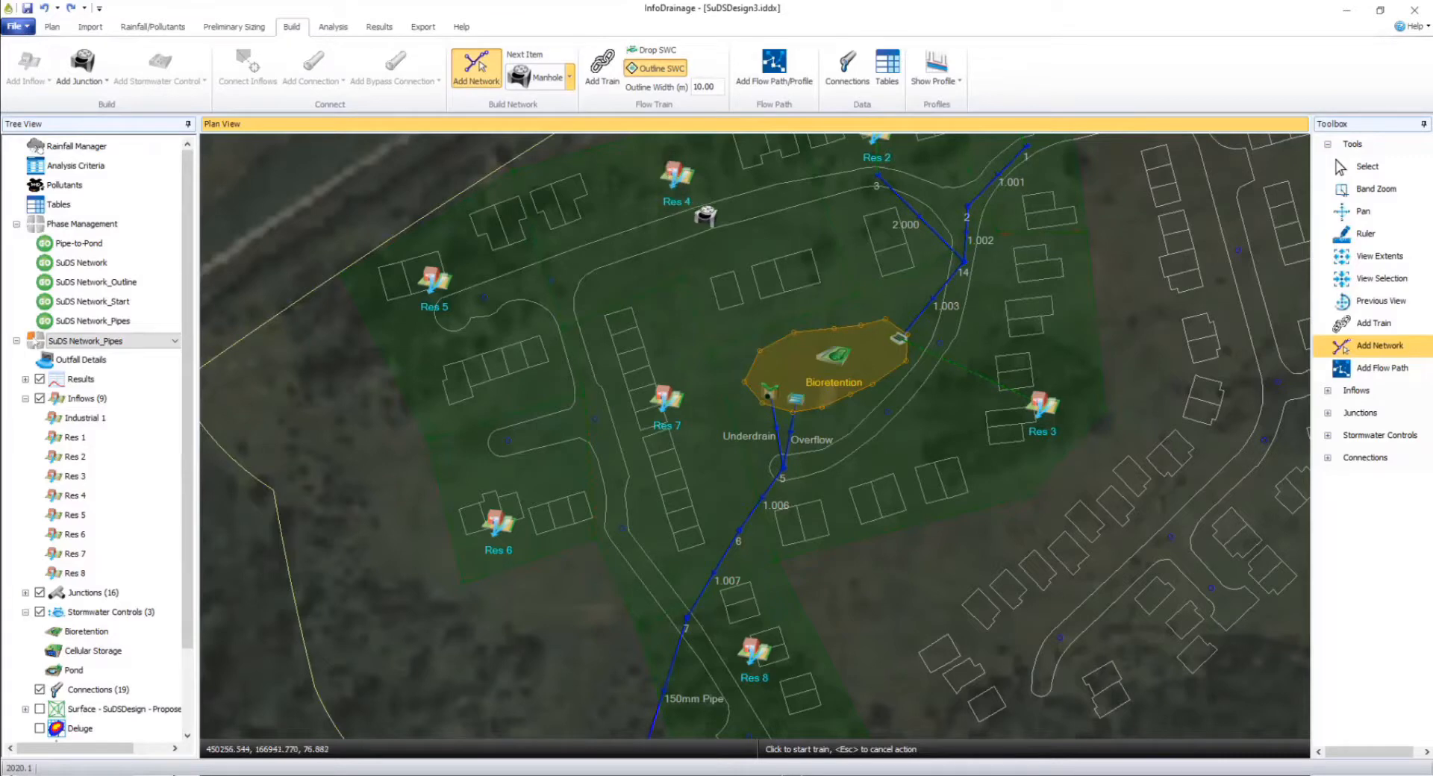
click(708, 214)
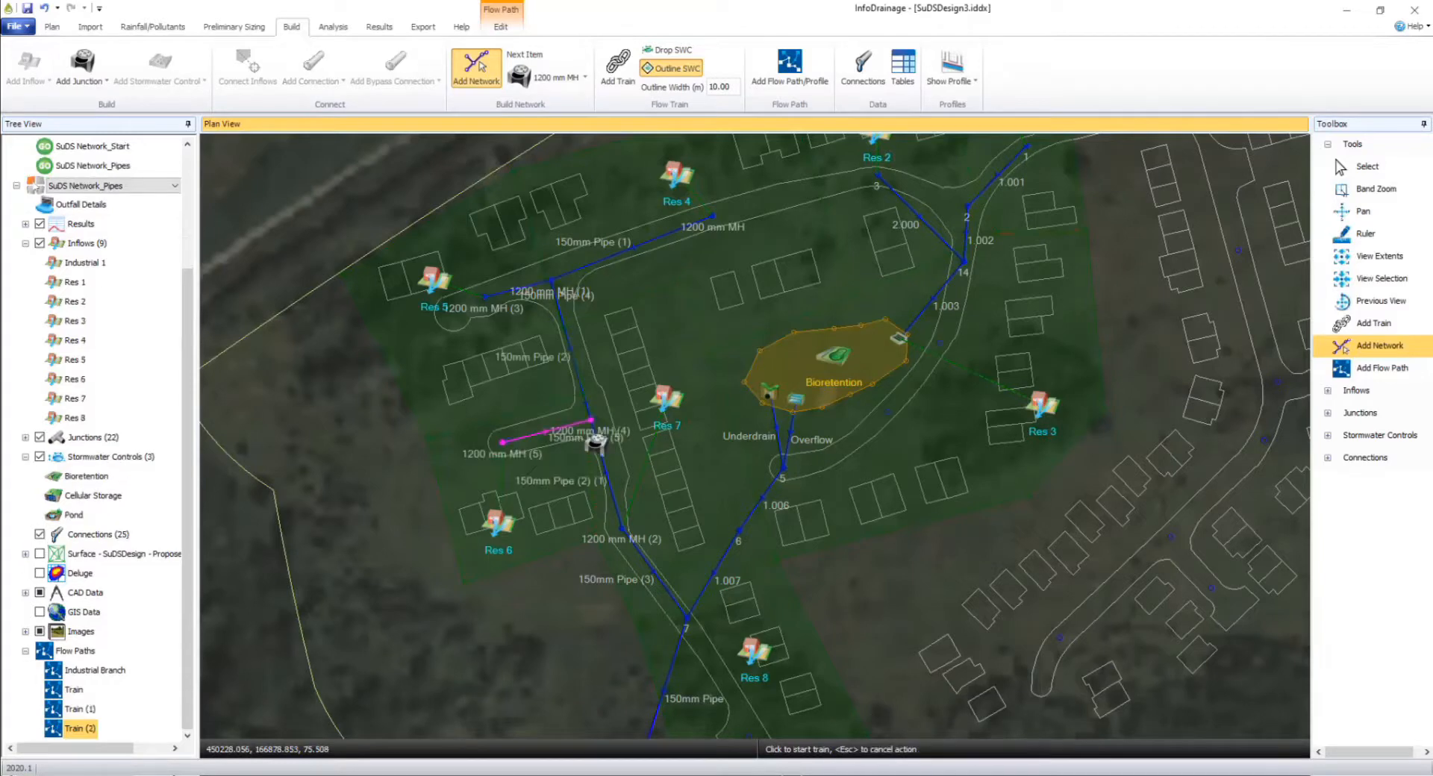
click(1366, 166)
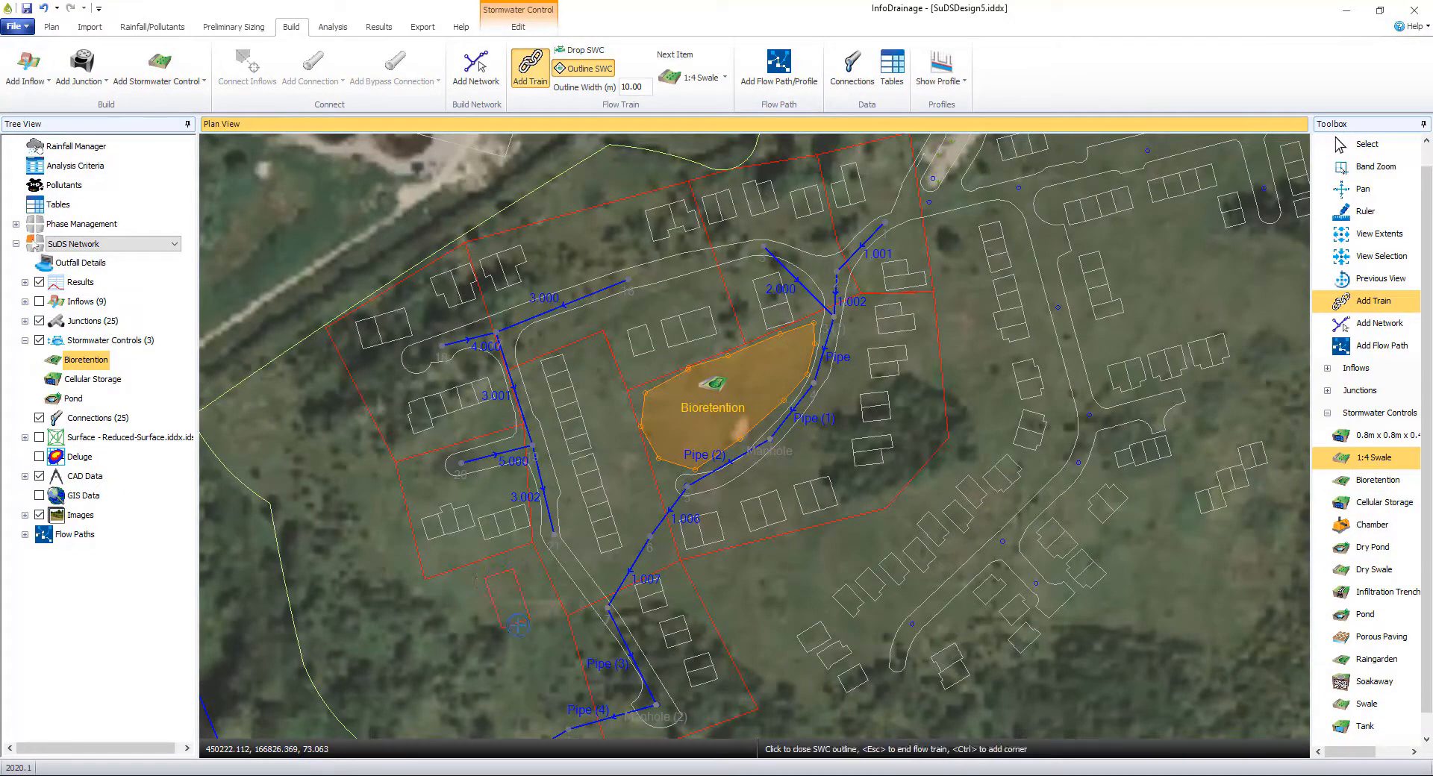
Step: Close the 1:4 swale outline in the southern plot and finish placing the swales
click(509, 623)
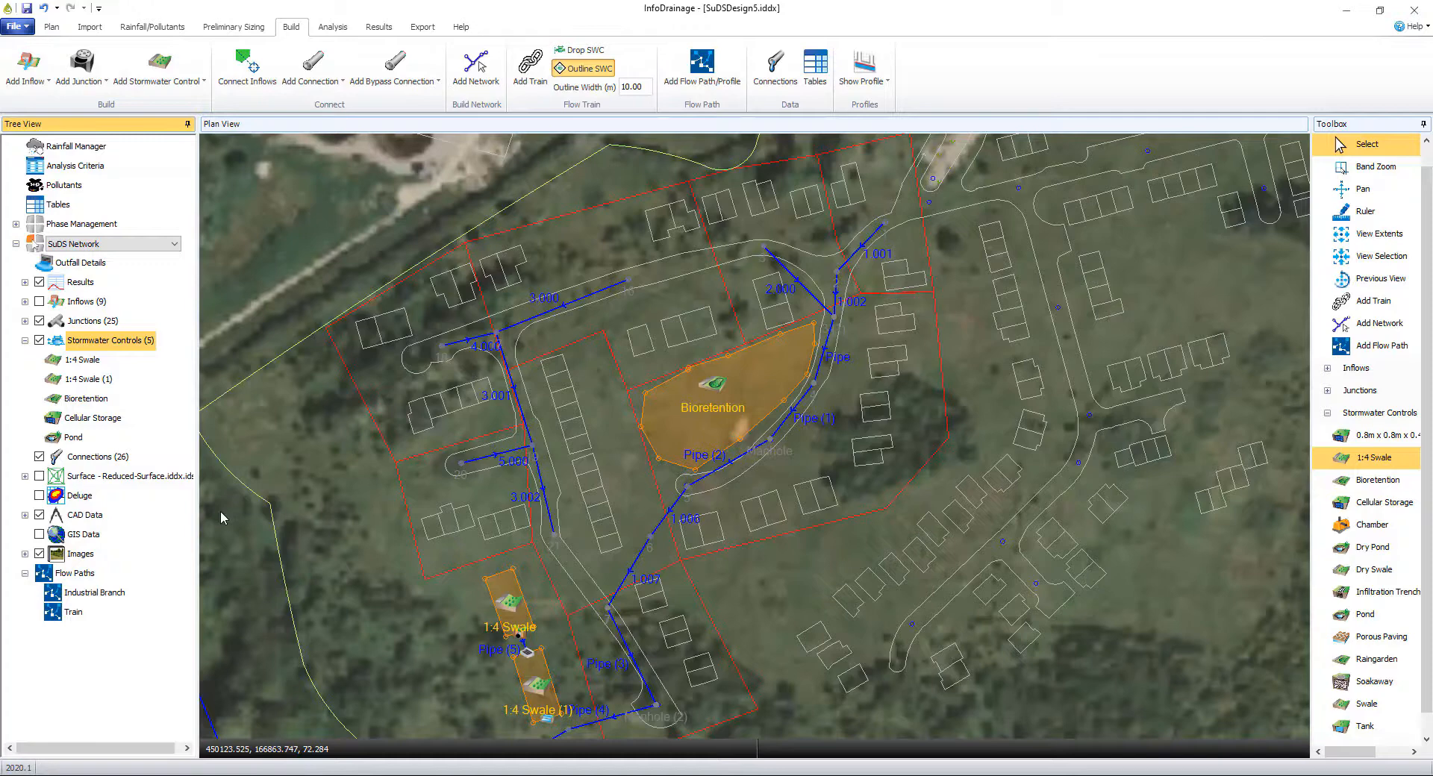
right_click(90, 534)
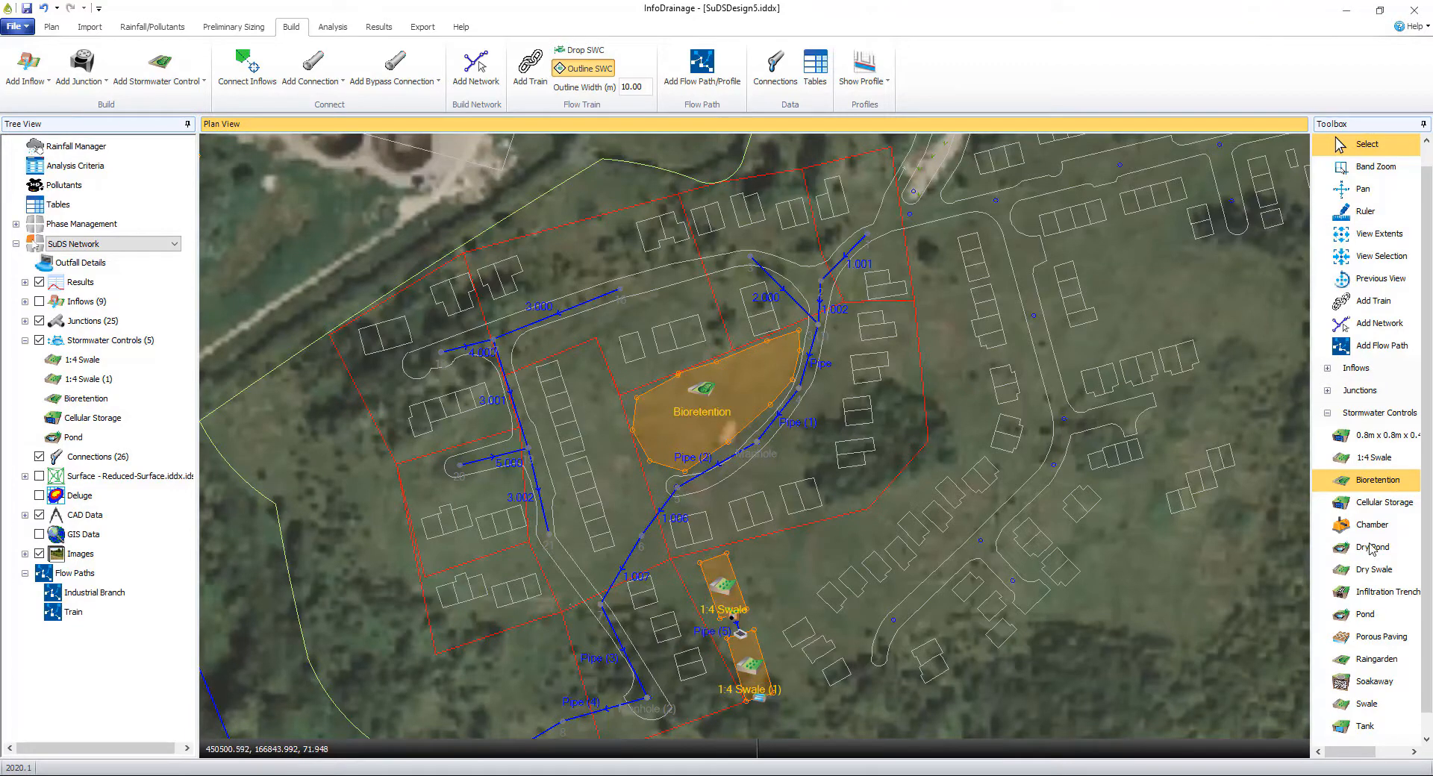
Step: Outline a pond near the southwestern pipe and connect it into the network
click(1364, 614)
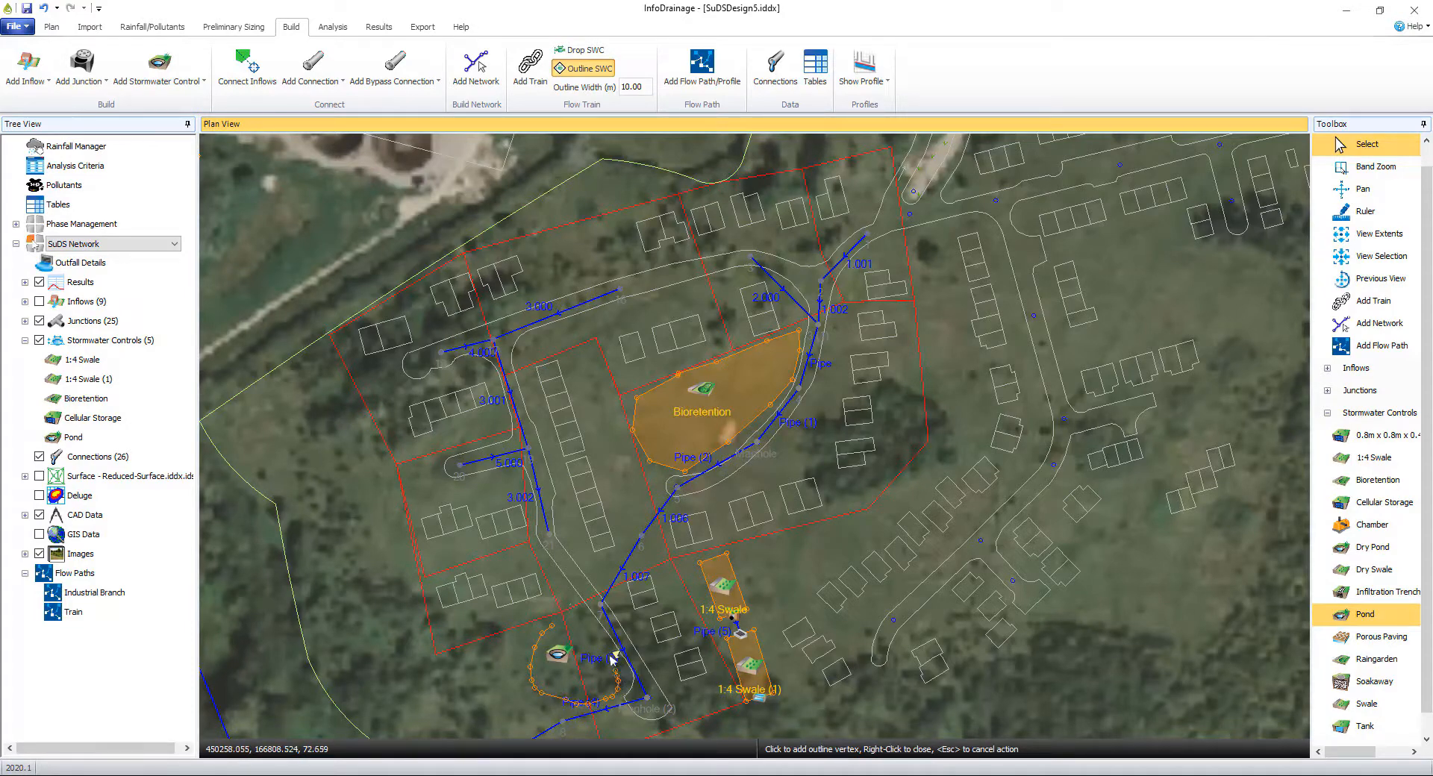
mouse_move(564, 620)
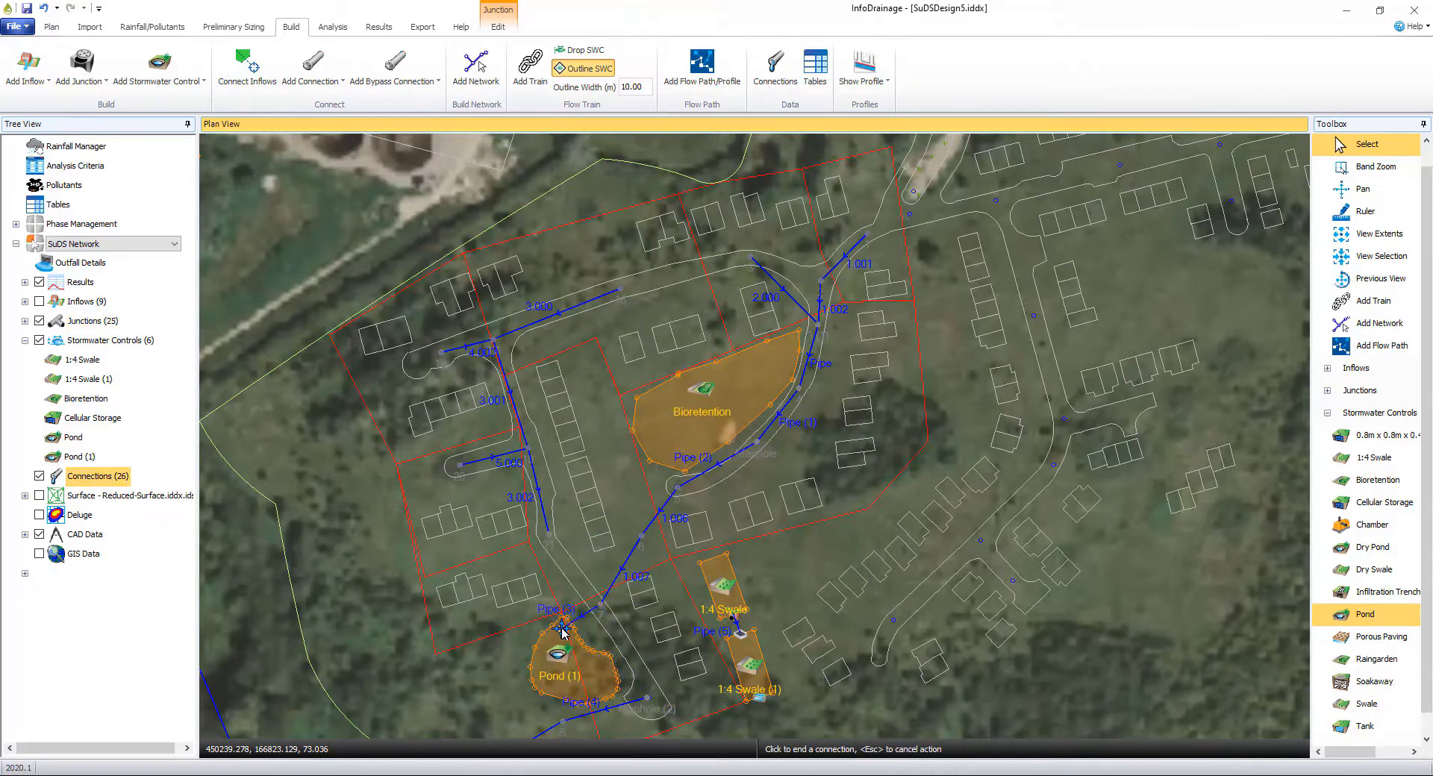
right_click(558, 667)
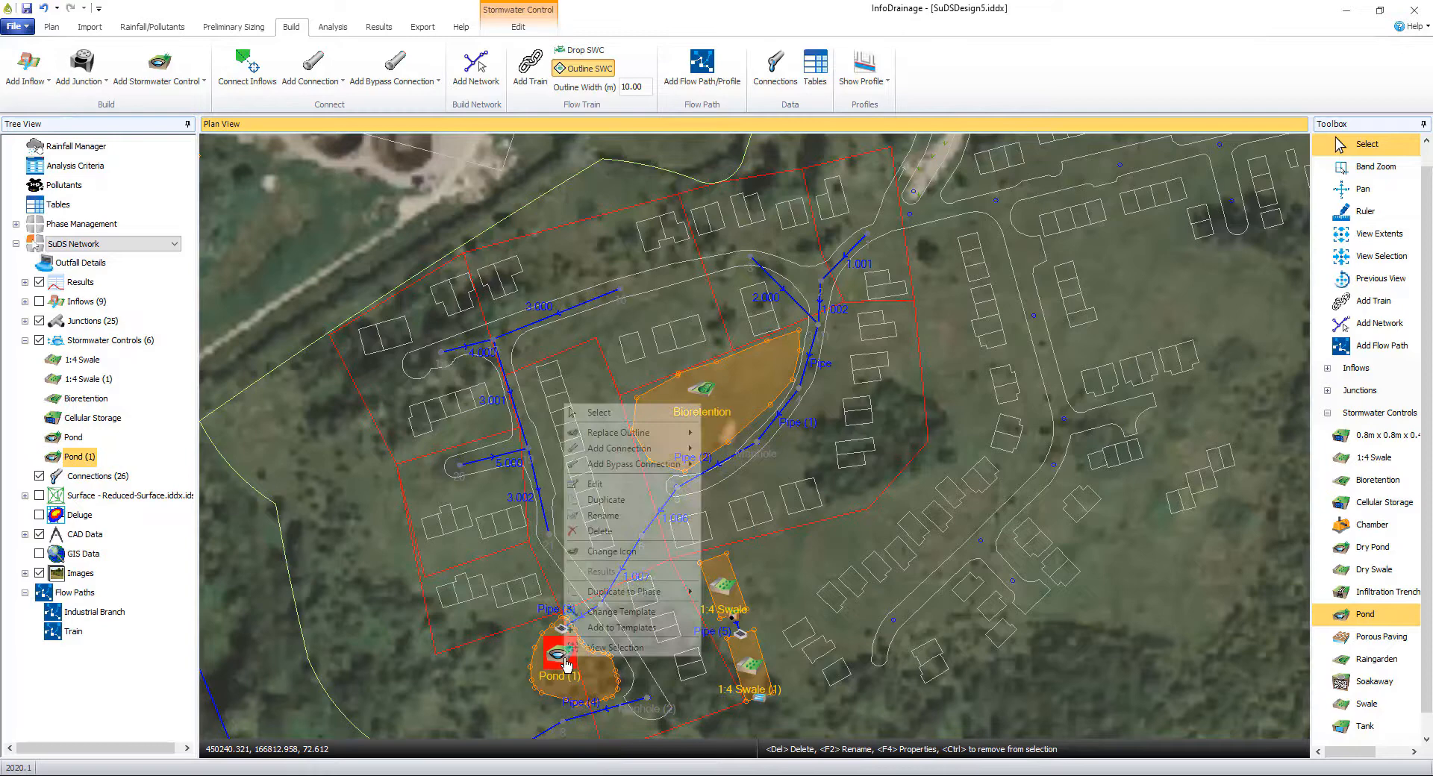
mouse_move(620, 448)
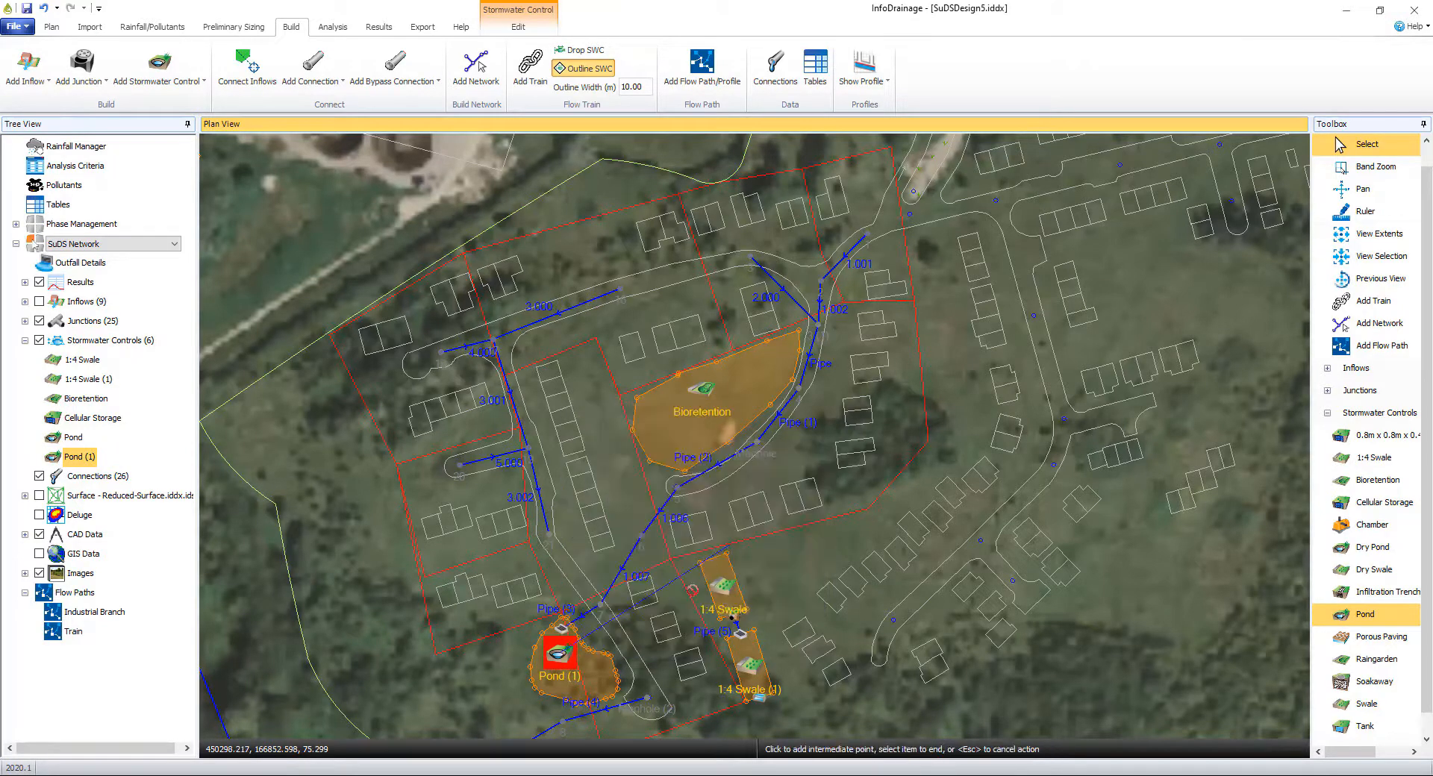
click(560, 668)
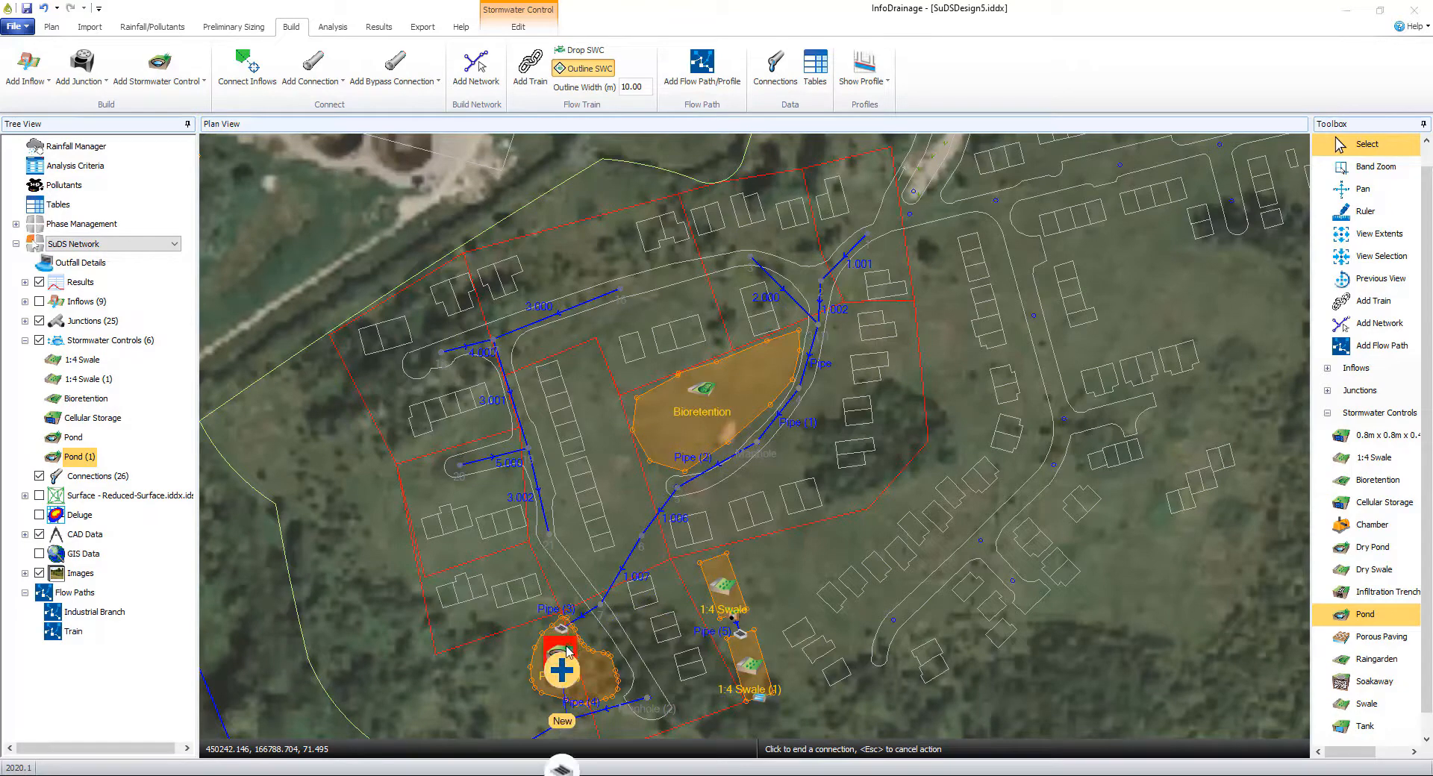
Step: Place the pond's outlet on its southern edge
right_click(562, 670)
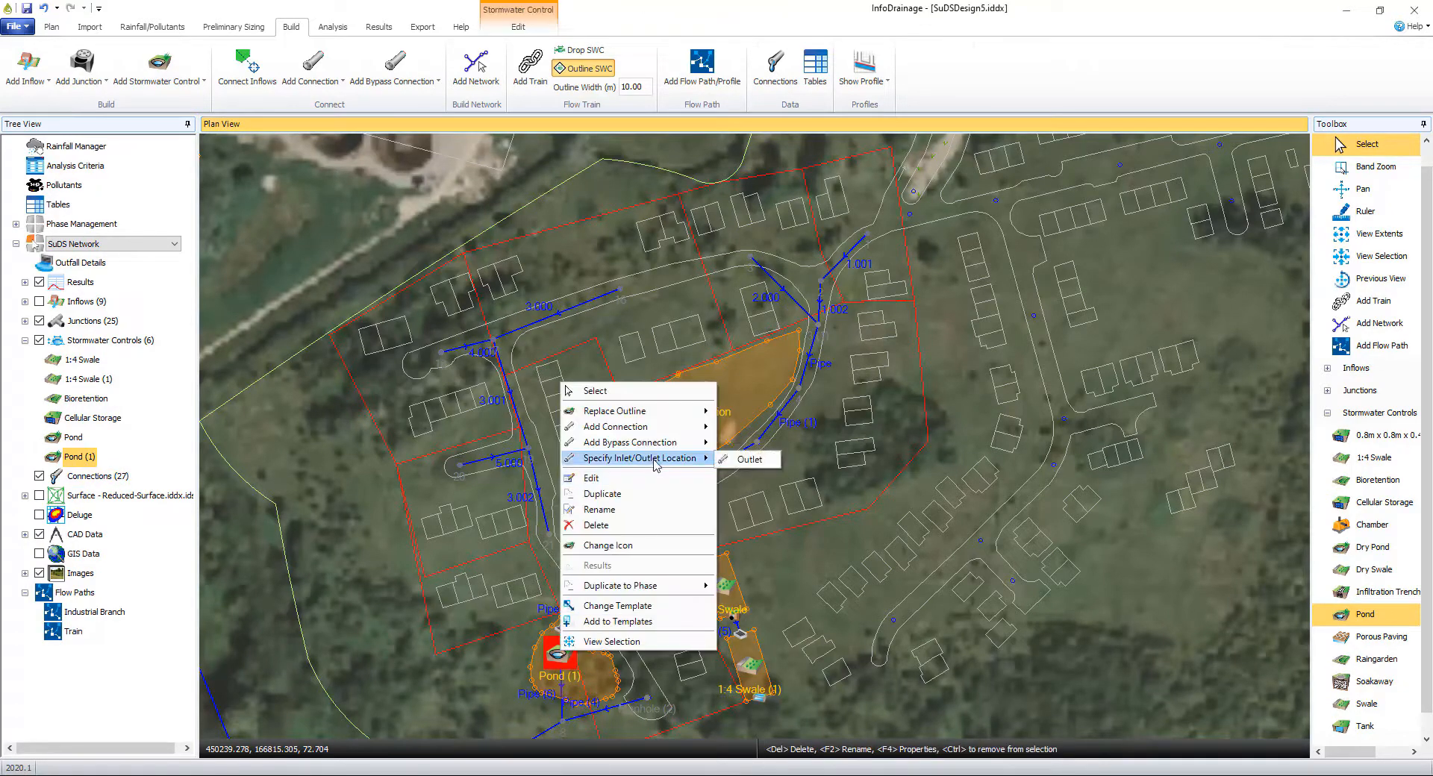
click(749, 459)
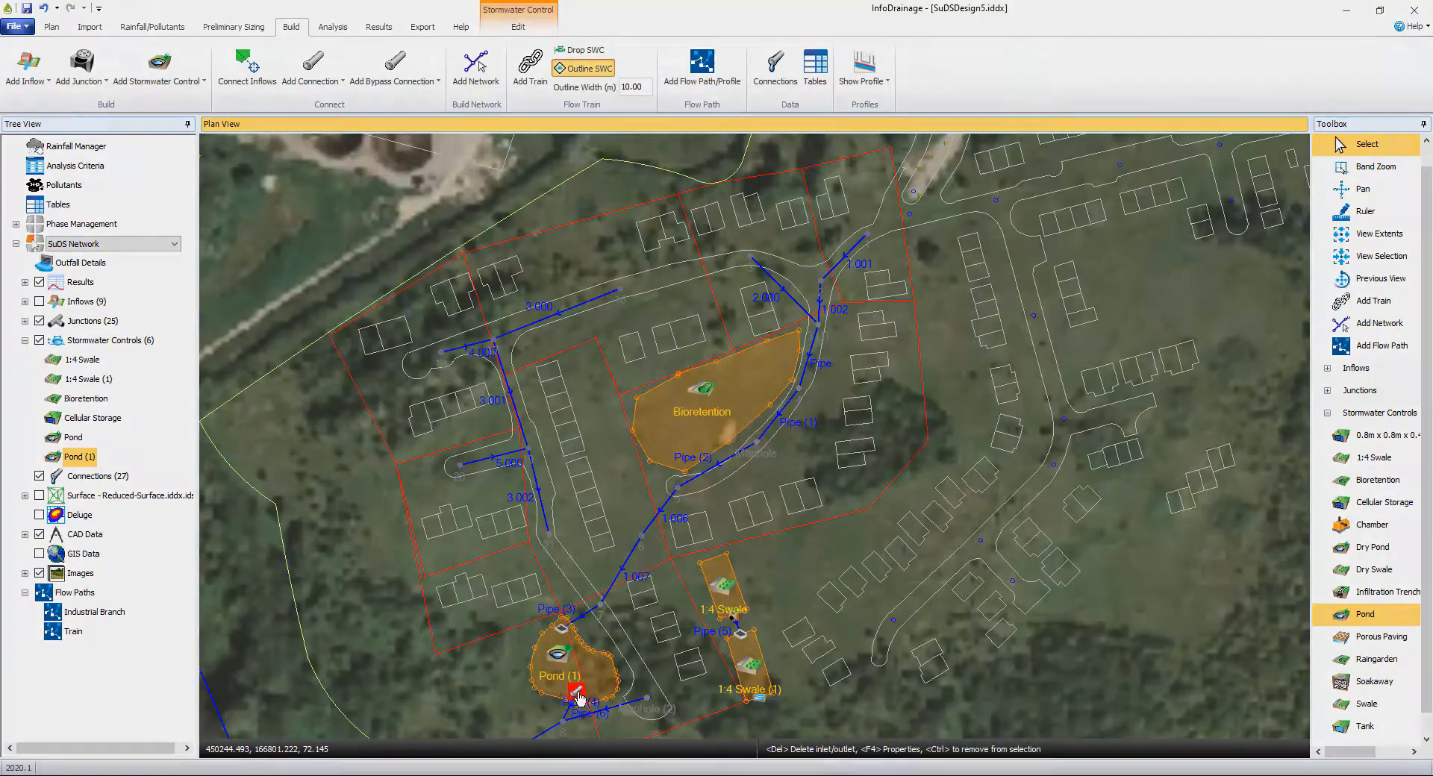
click(233, 26)
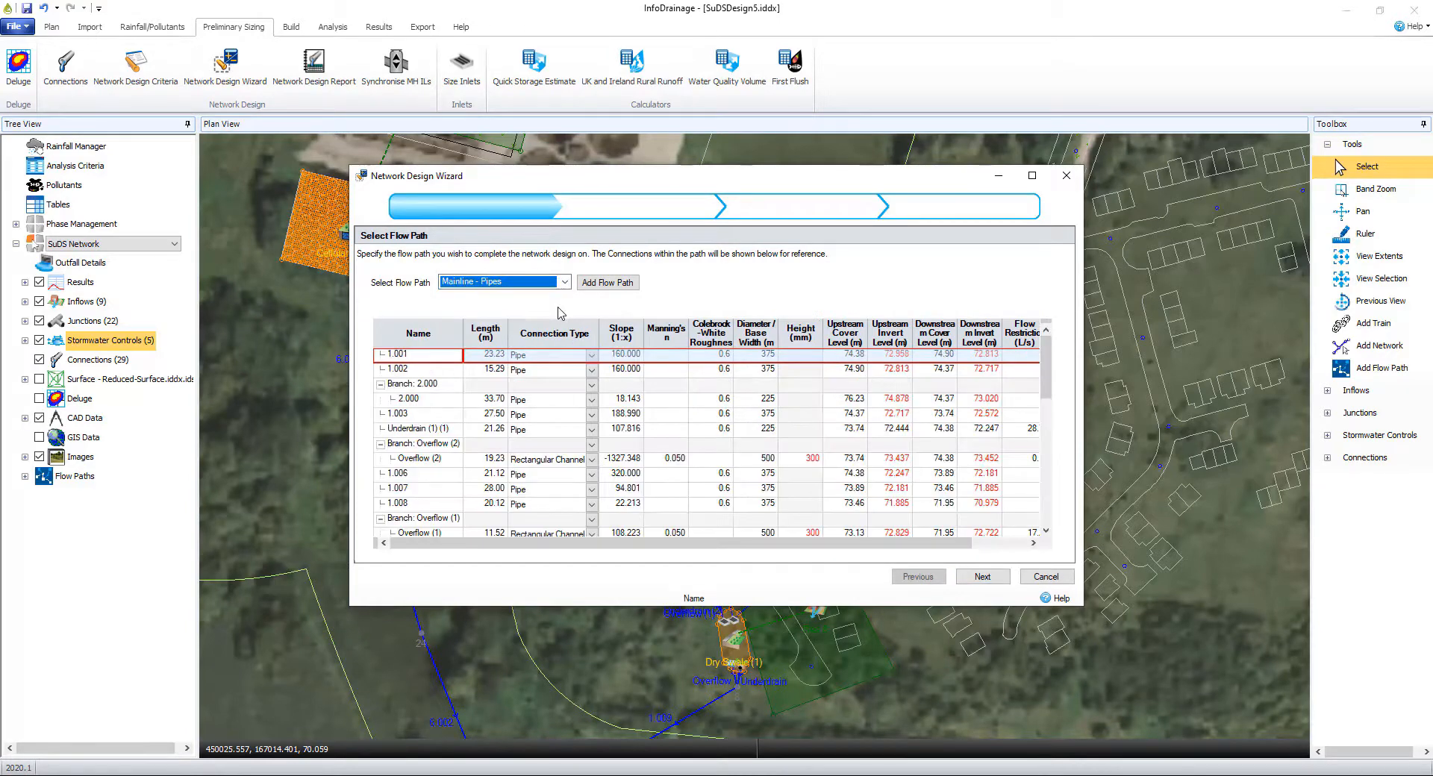
mouse_move(982, 576)
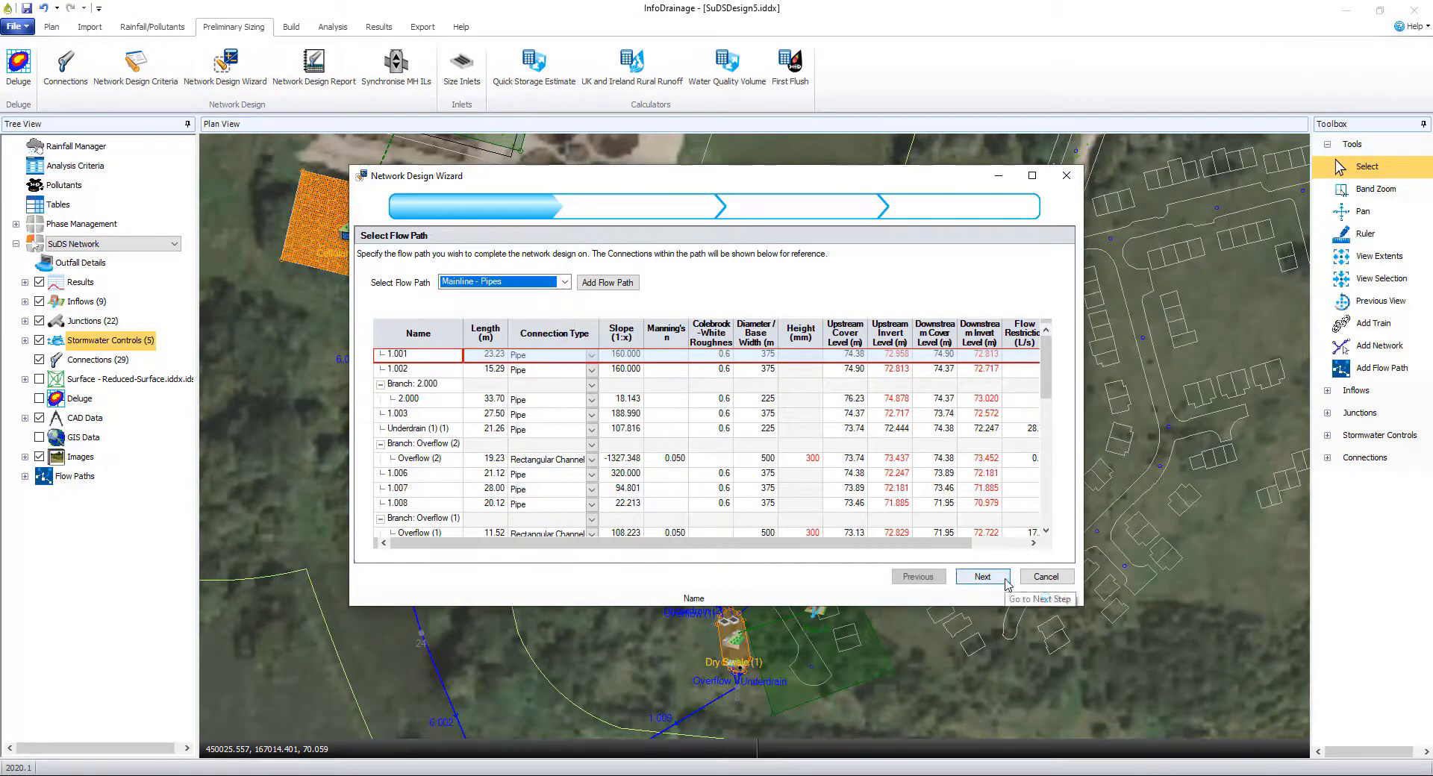
Step: Step through the Network Design Wizard, review the pipe changes summary, and finish
click(983, 576)
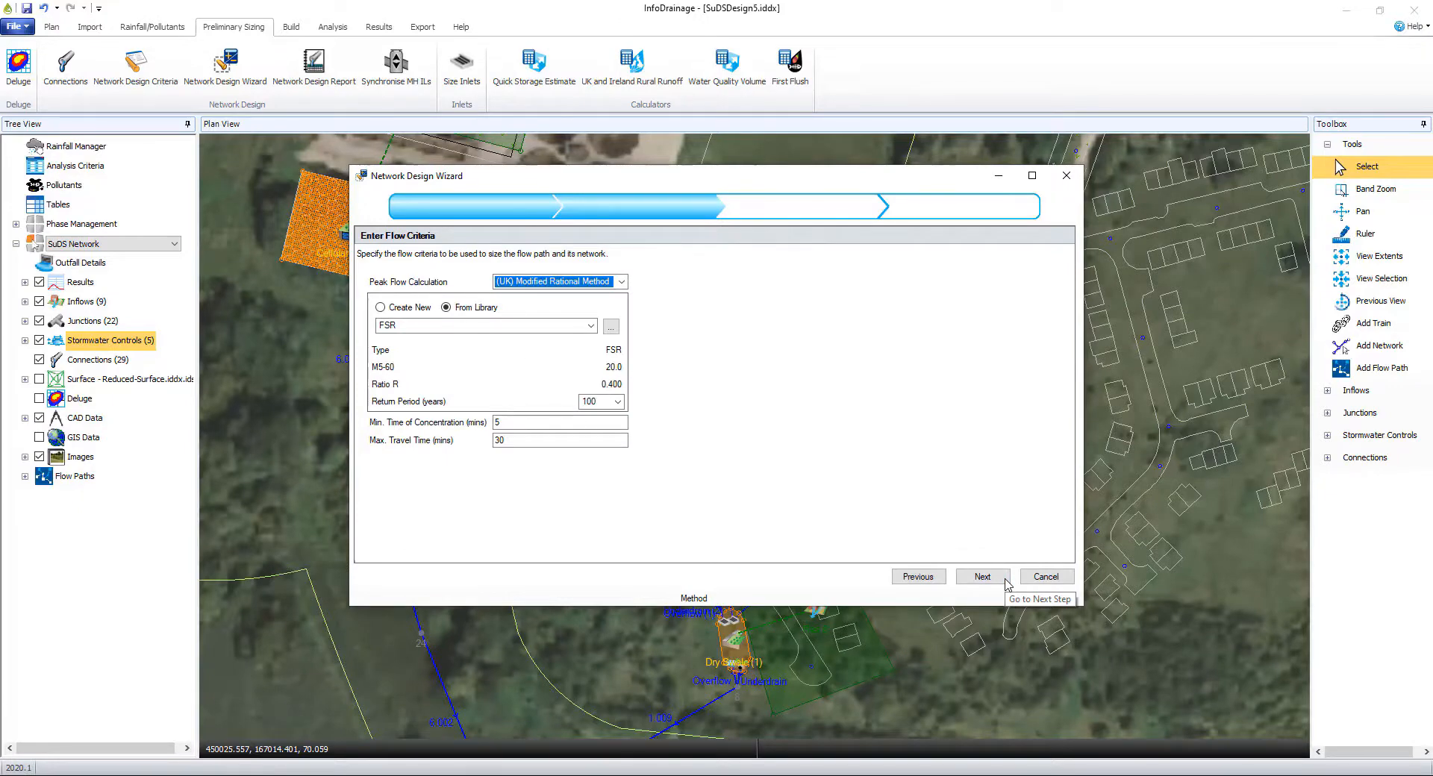
click(982, 576)
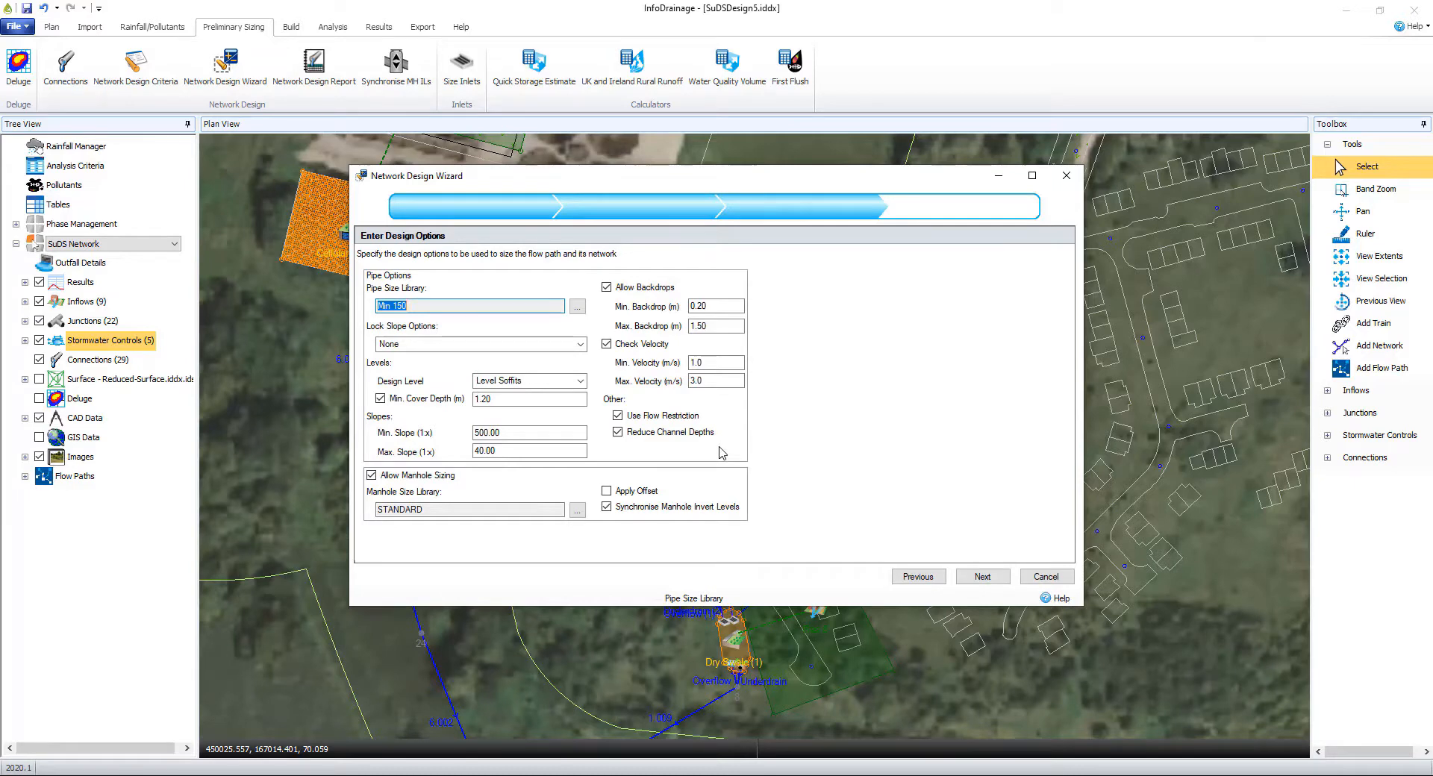
mouse_move(988, 579)
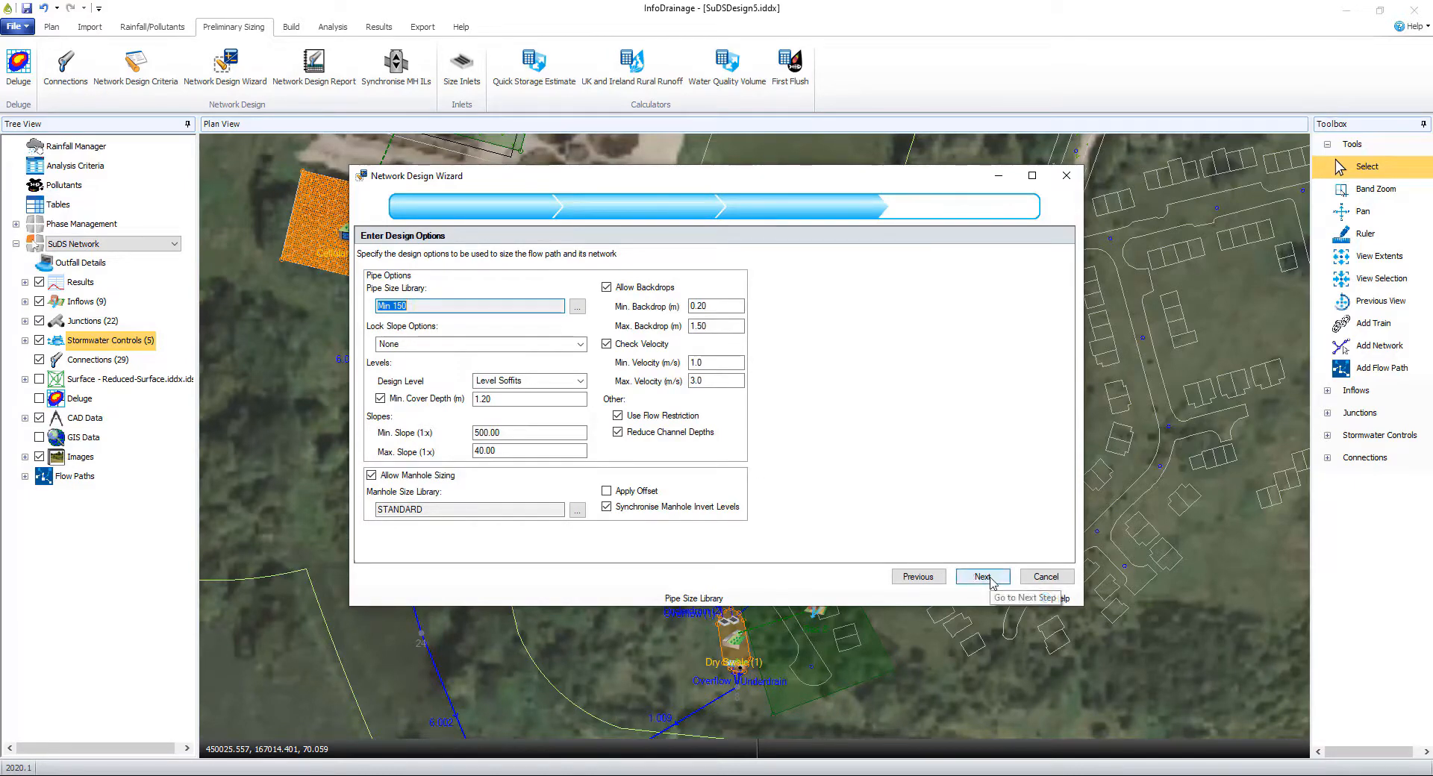
click(982, 576)
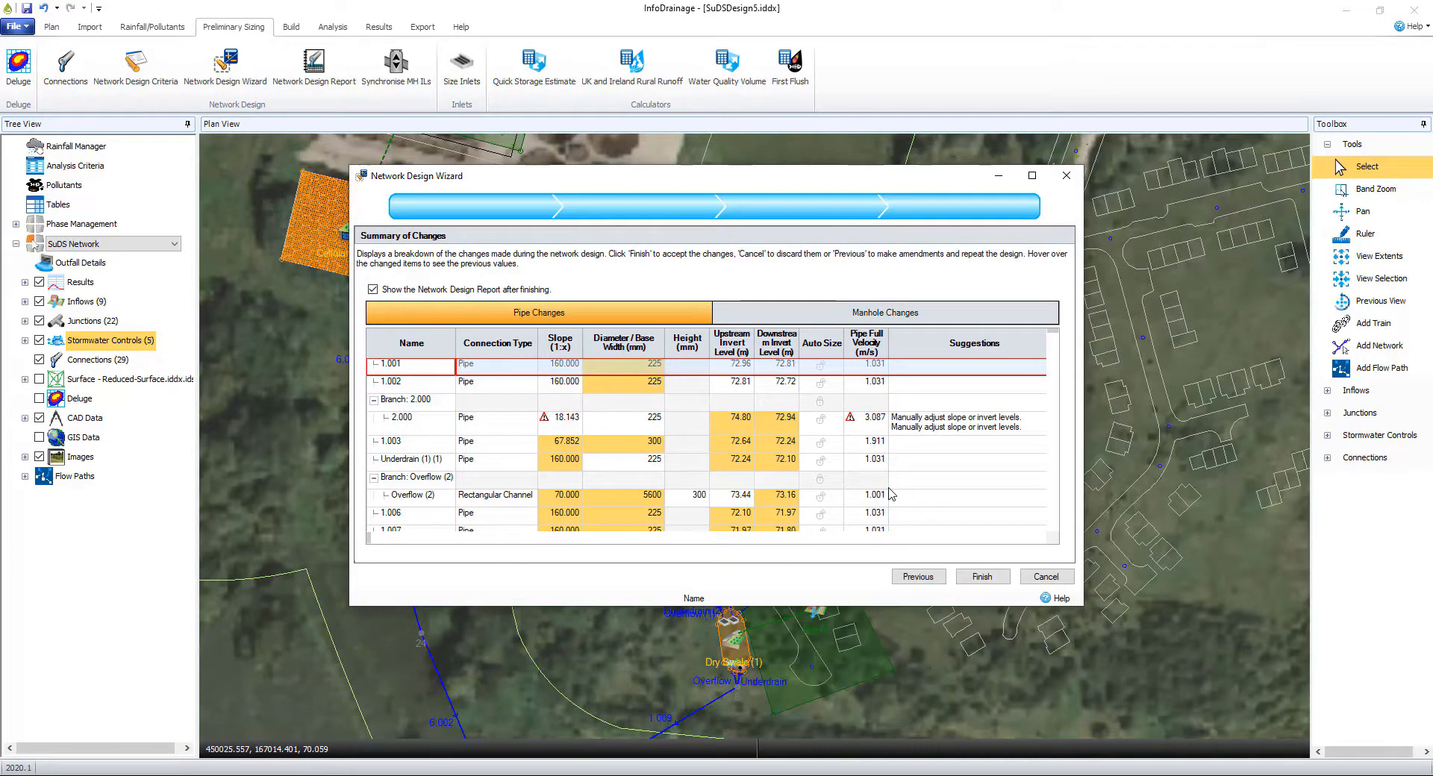
scroll(down, 3)
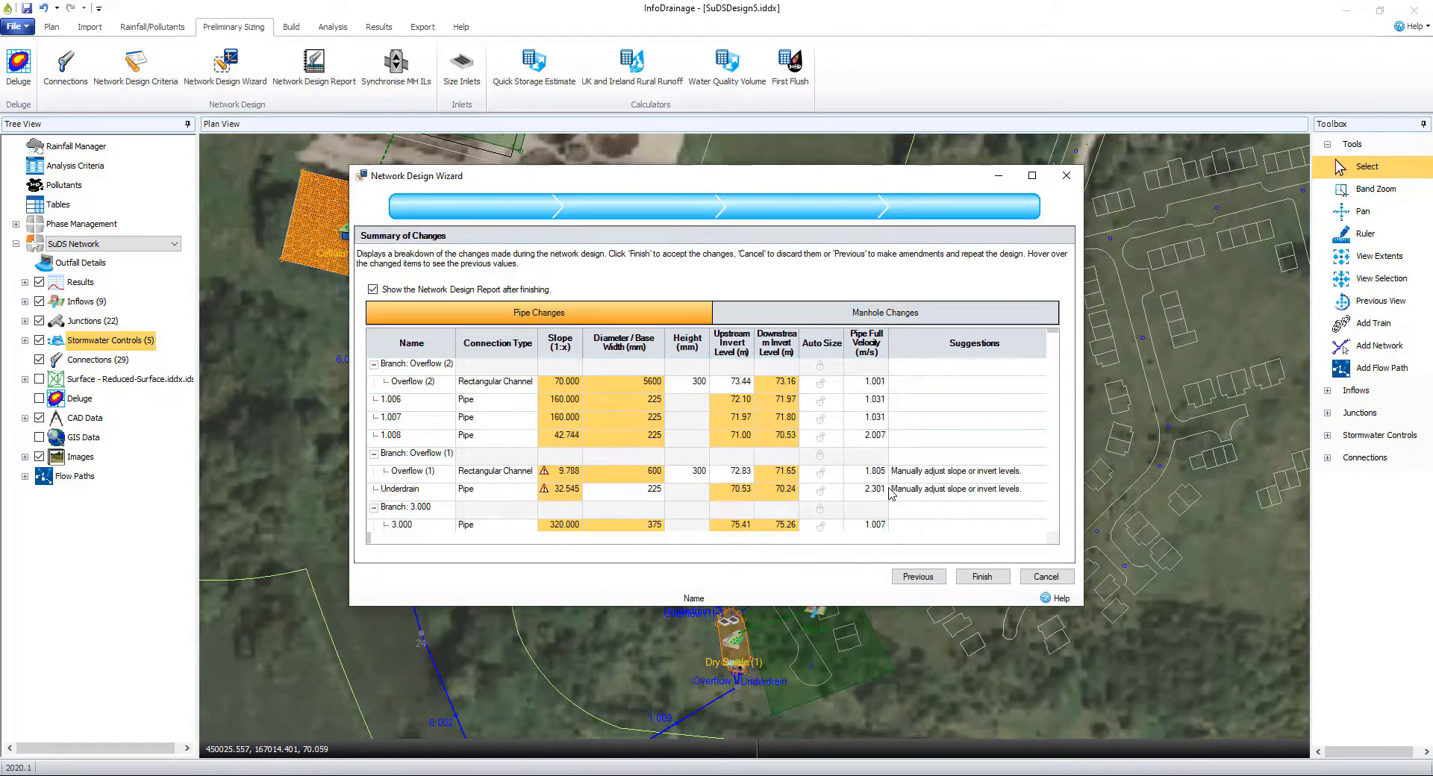
scroll(down, 3)
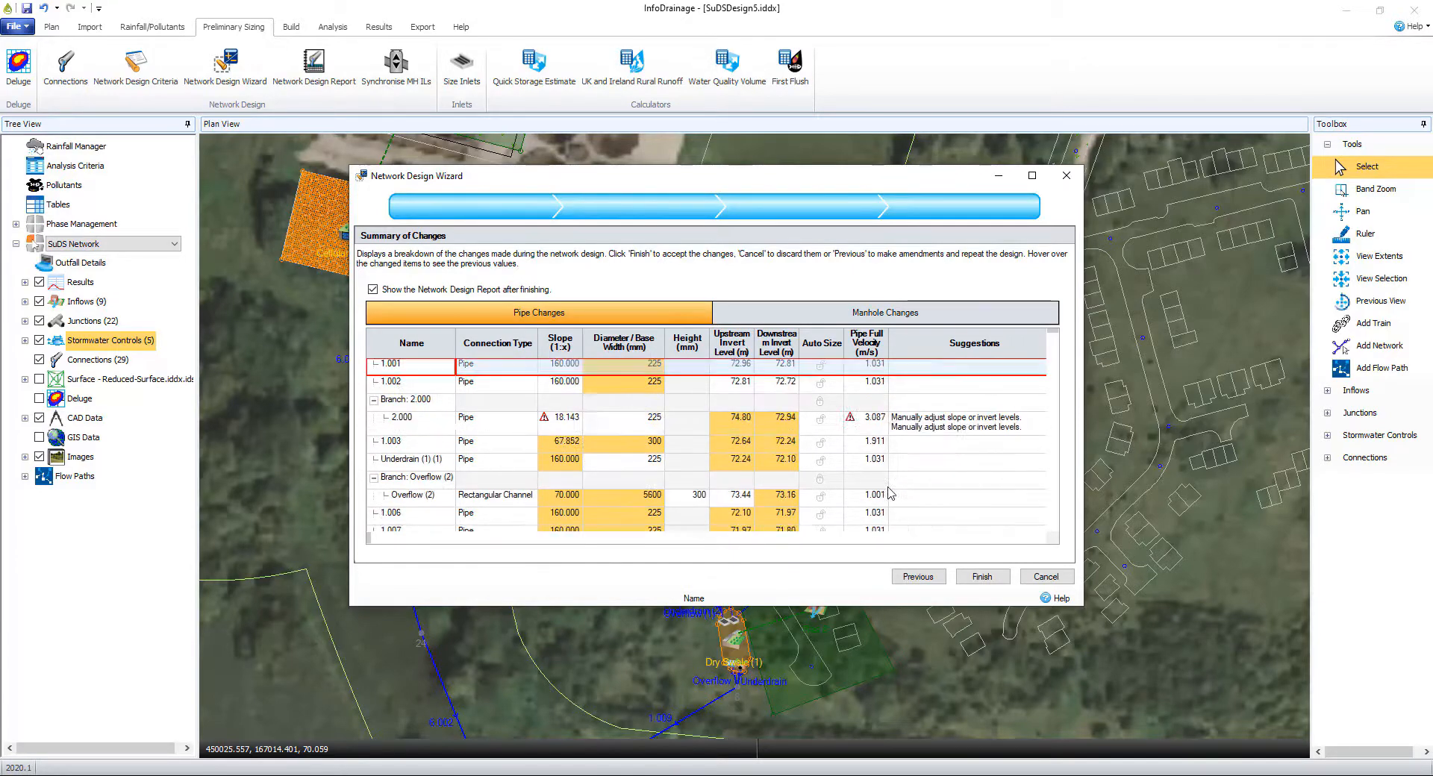
mouse_move(983, 577)
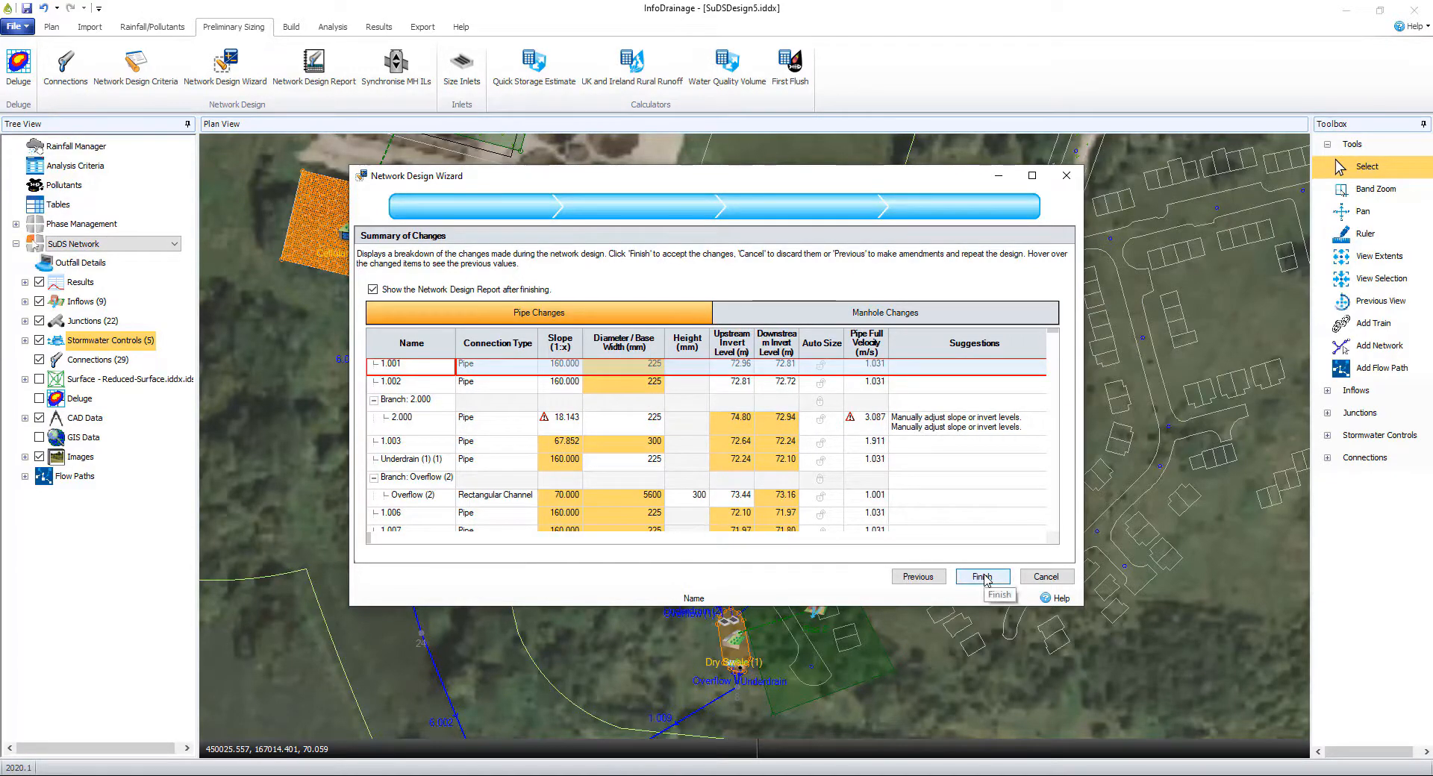
click(982, 576)
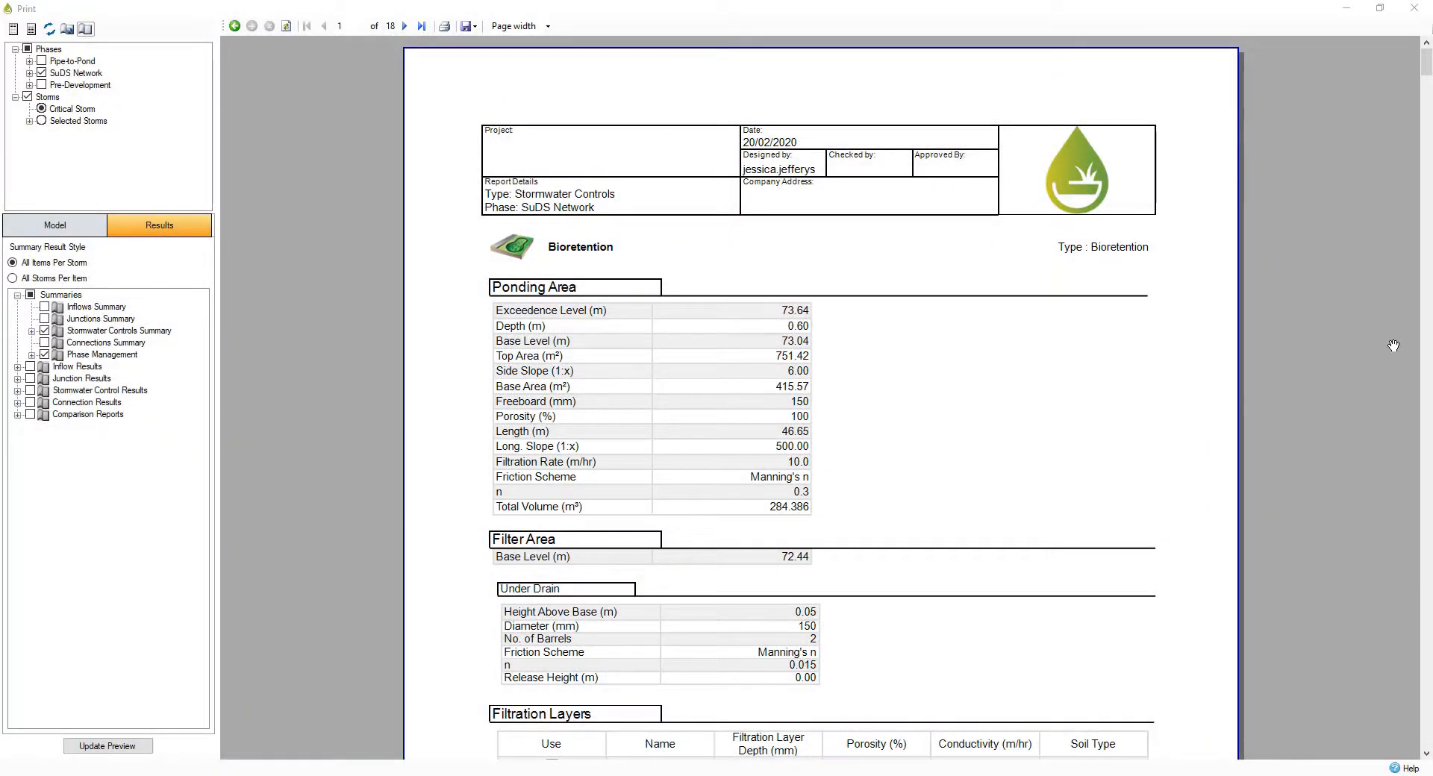
Step: Page through the report: bioretention, Pond, pond outlets, Dry Swale pages, Cellular Storage
scroll(down, 3)
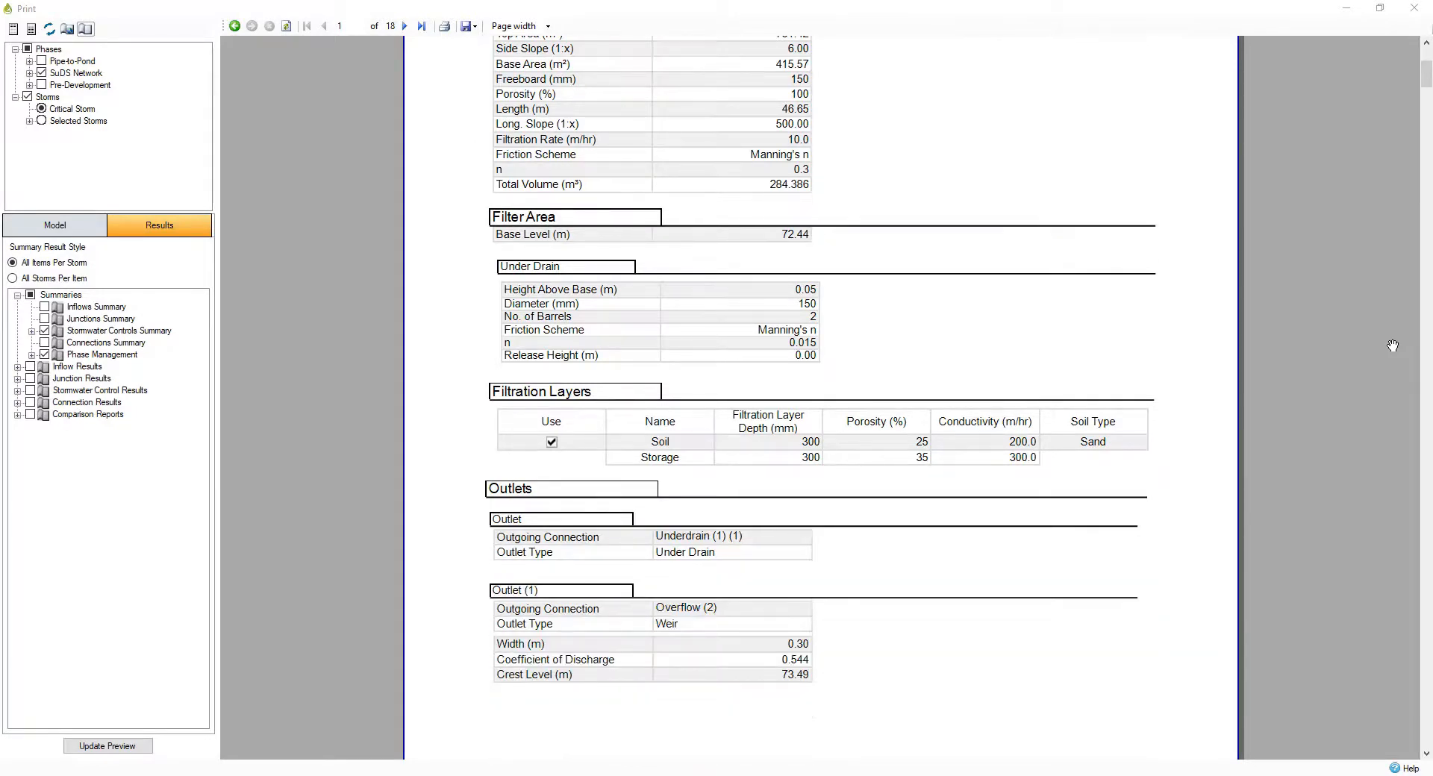
scroll(down, 3)
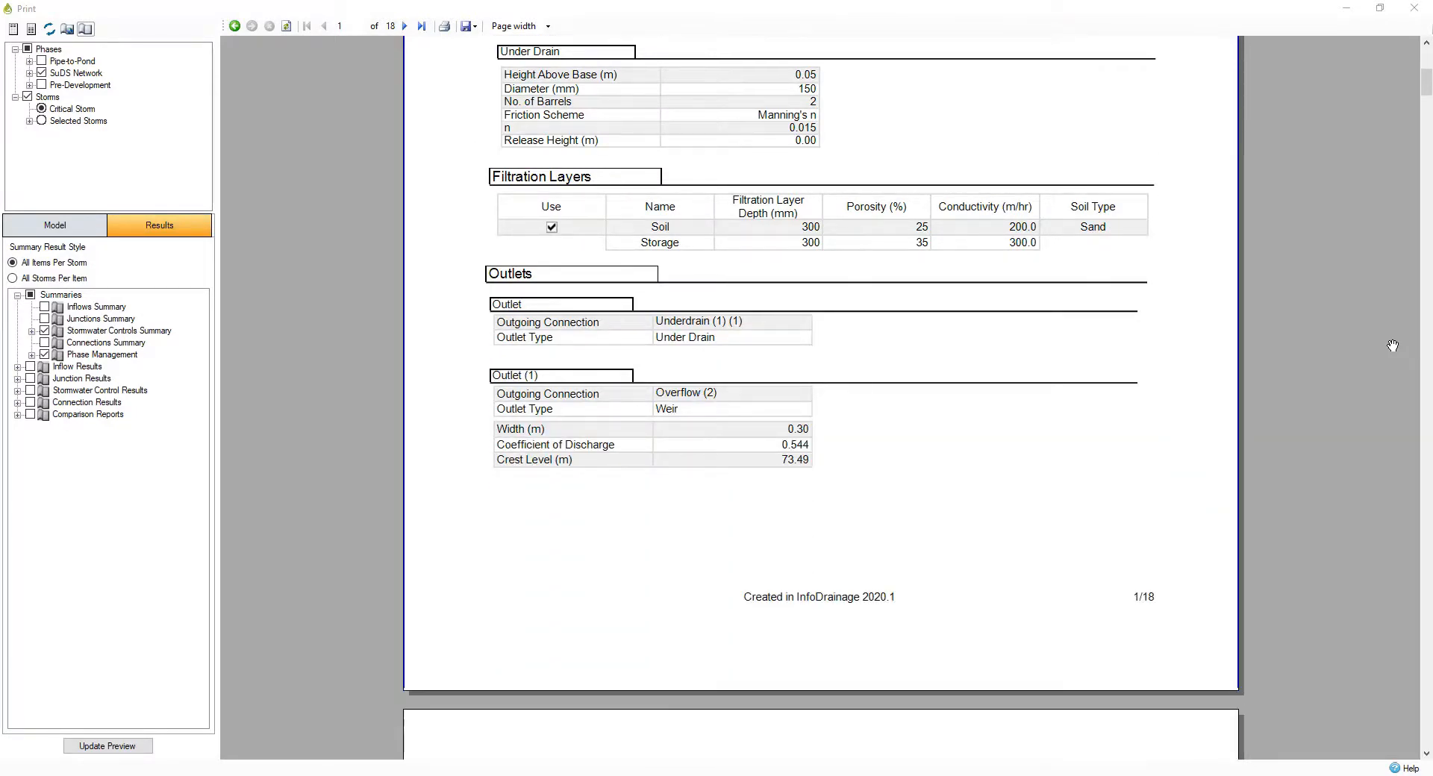
scroll(down, 3)
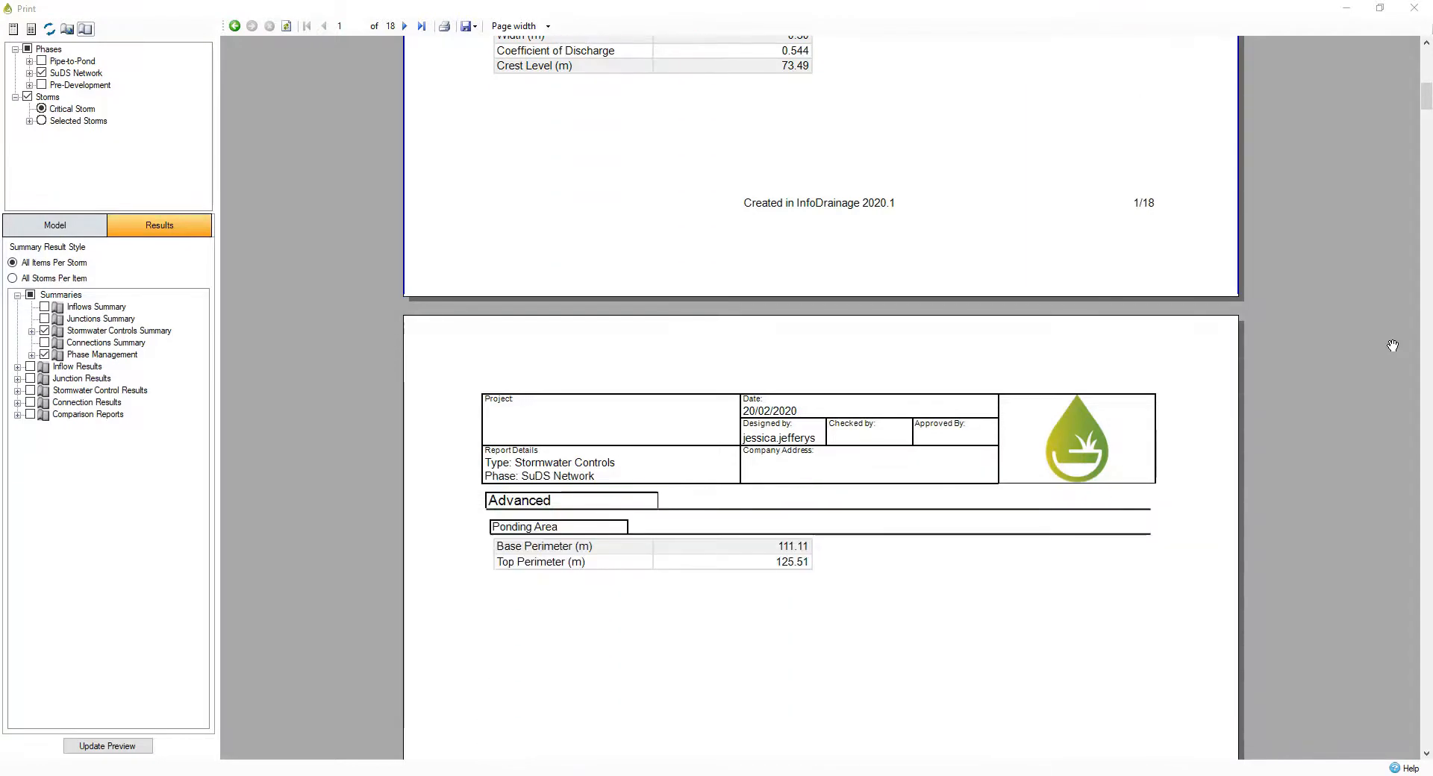
scroll(down, 3)
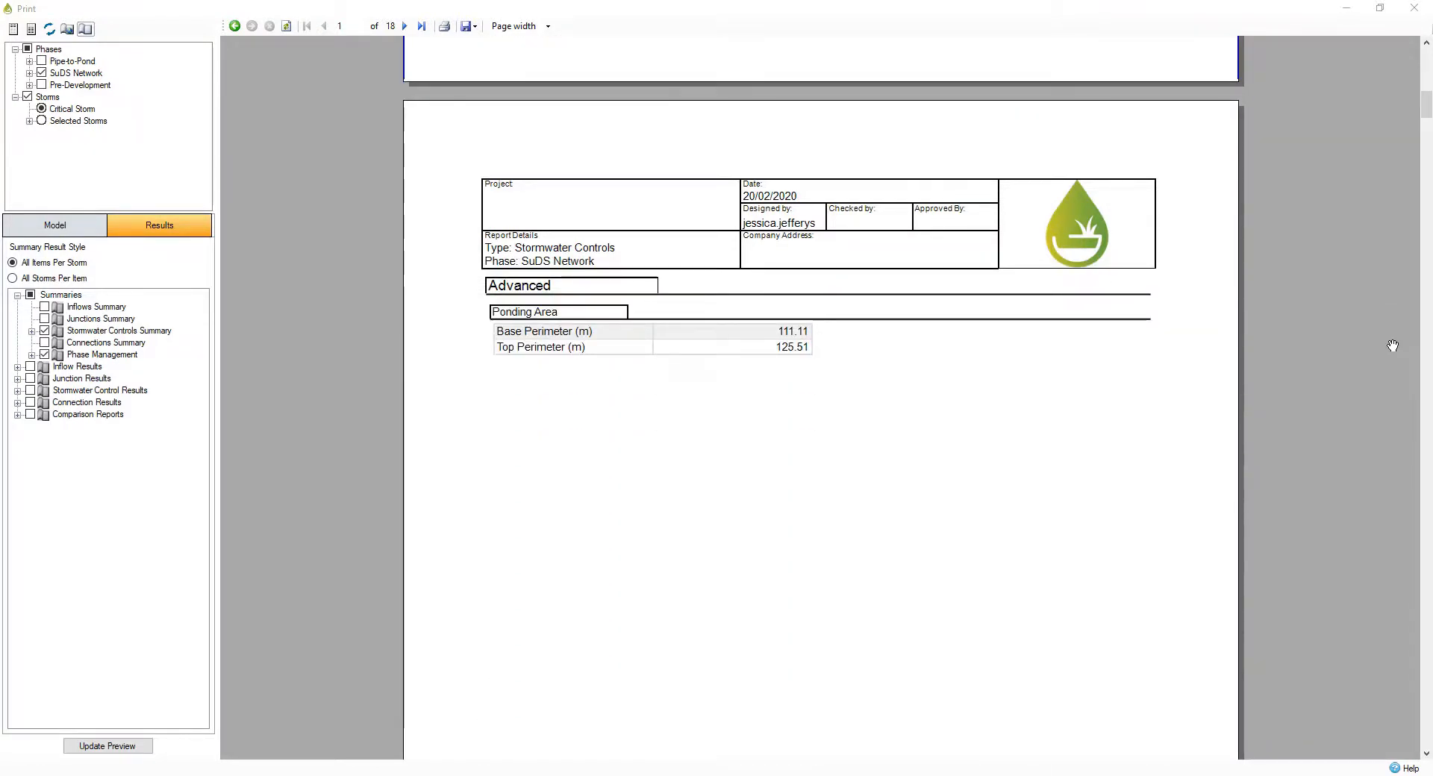
click(407, 26)
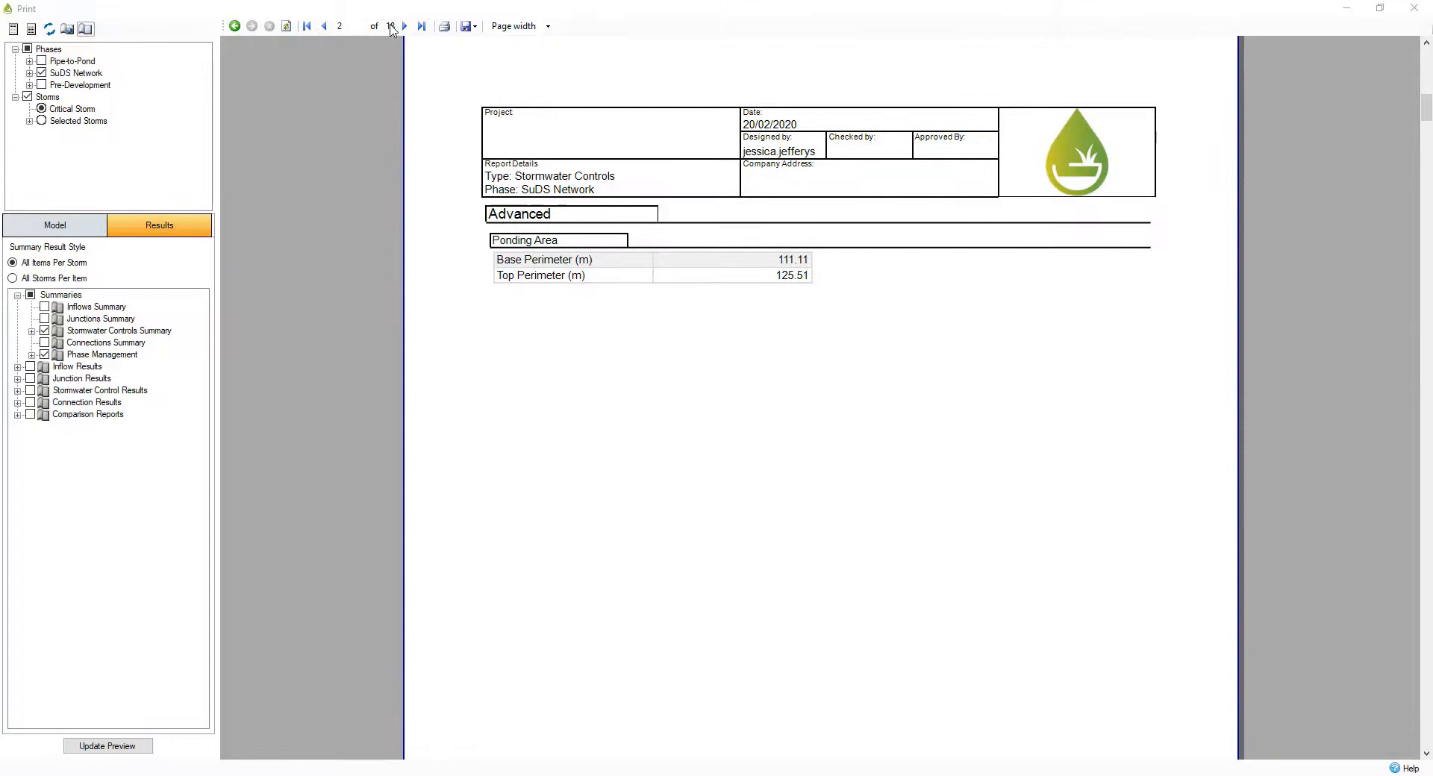
click(406, 25)
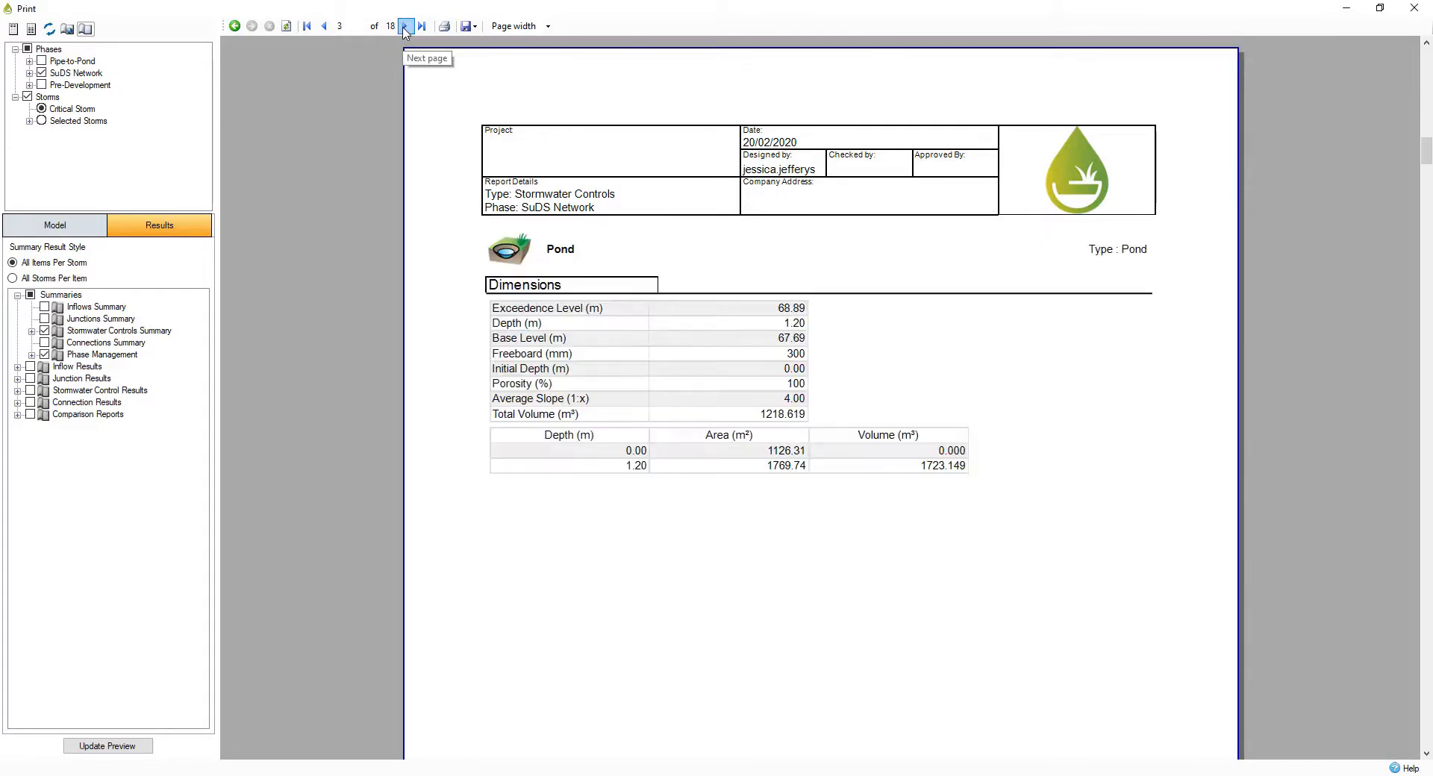
click(407, 26)
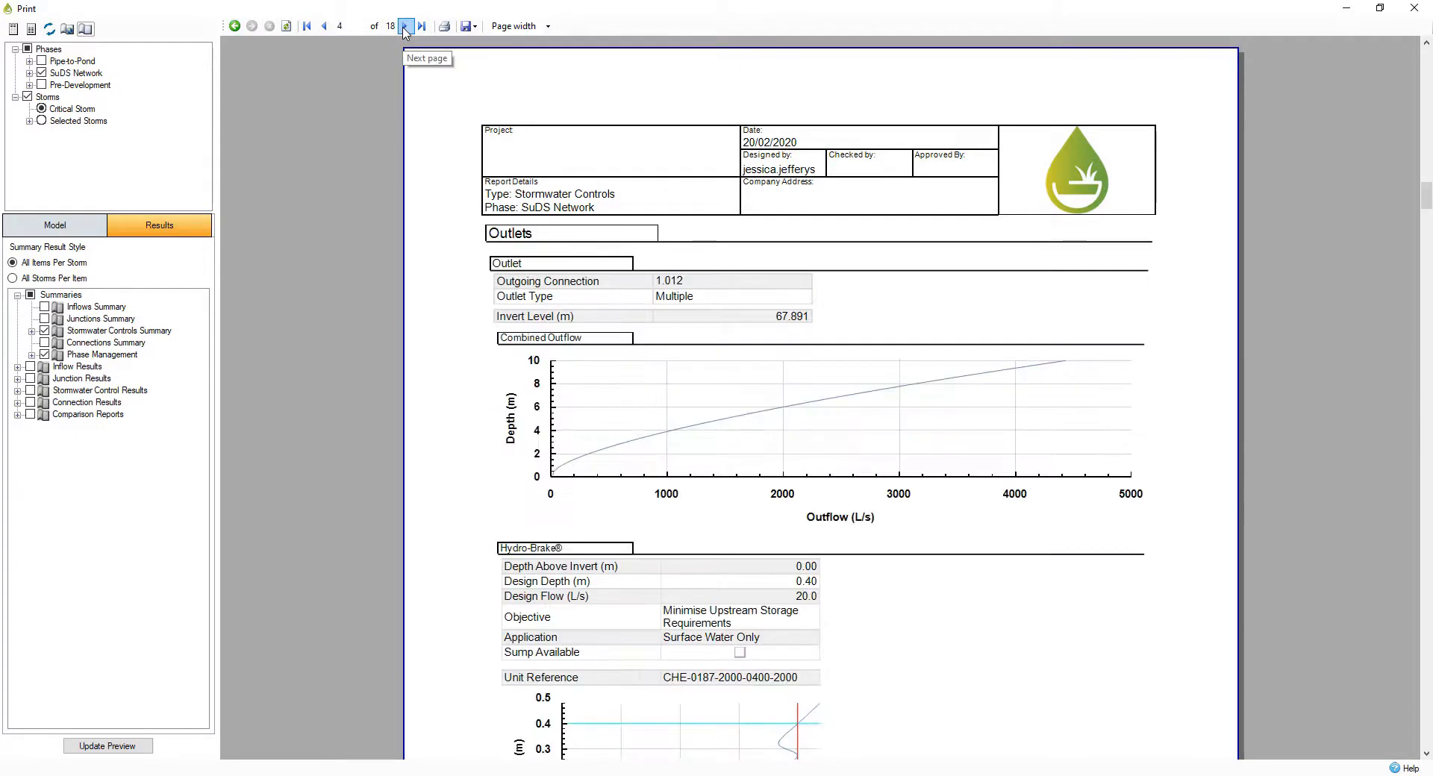
click(406, 25)
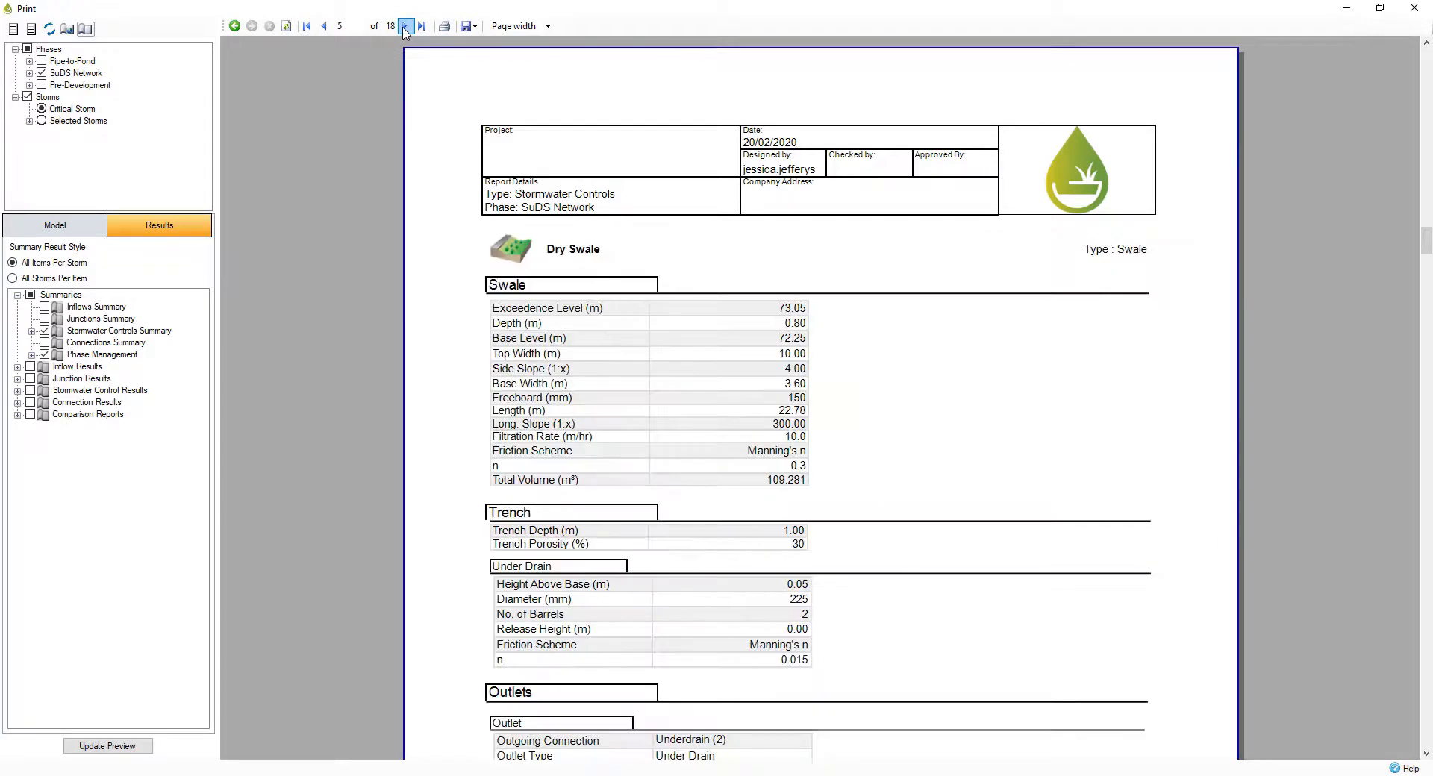
click(407, 25)
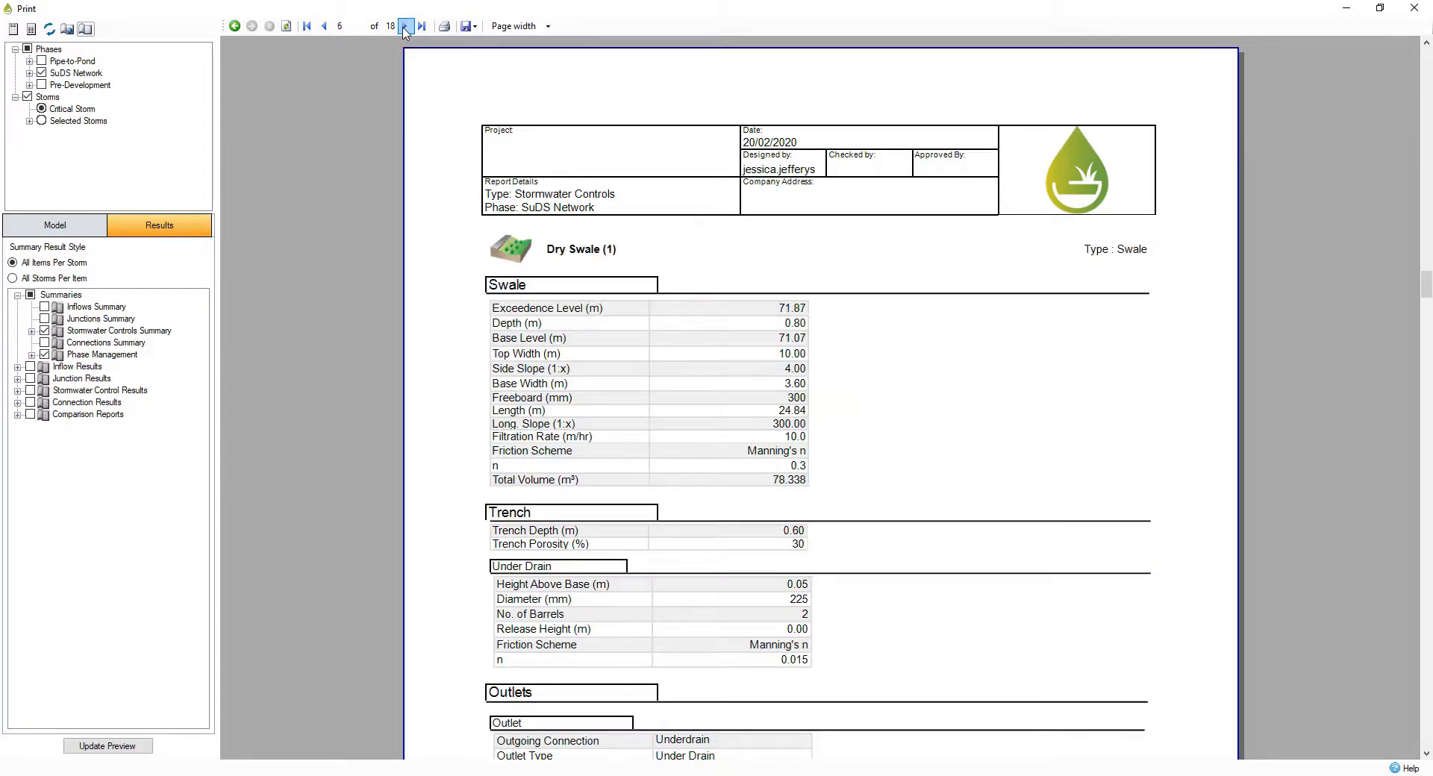
click(408, 25)
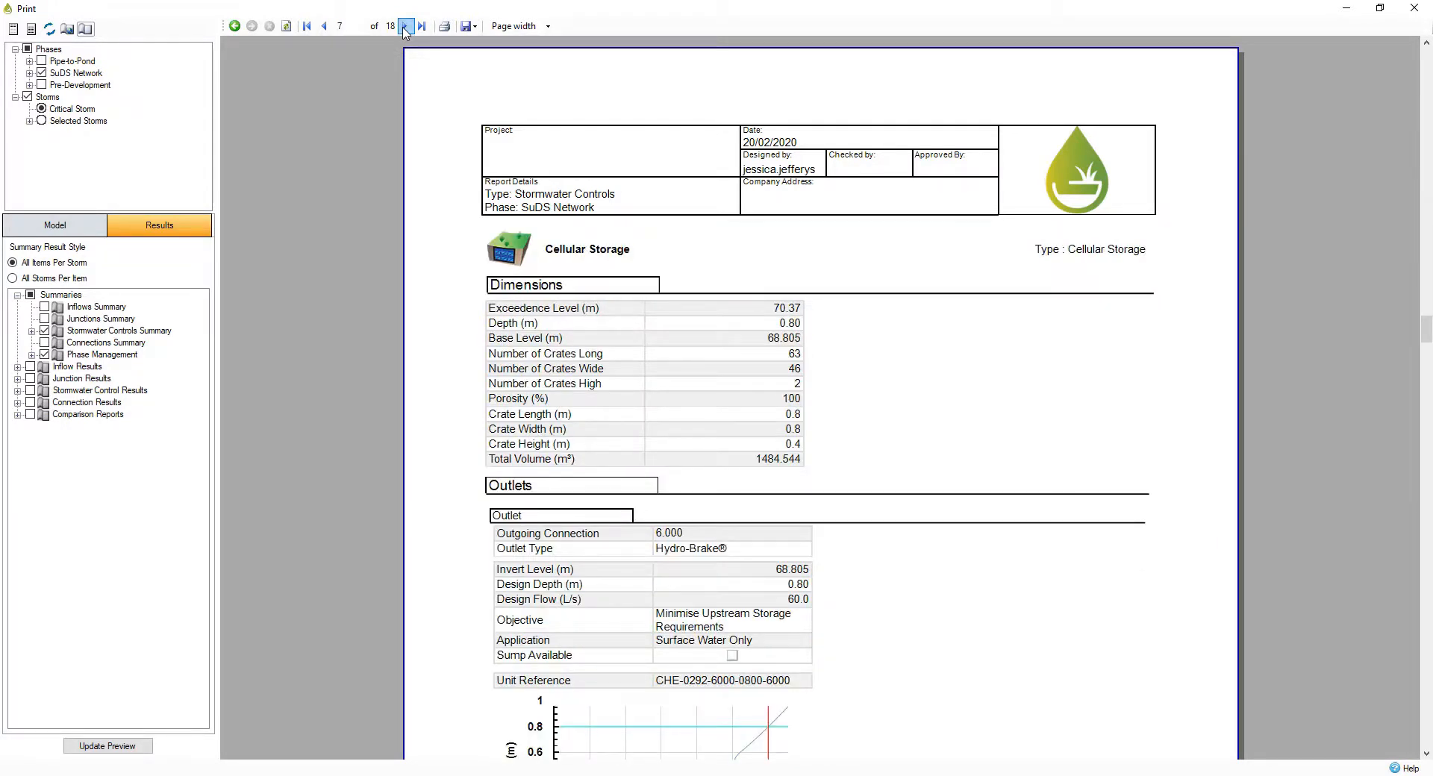
click(404, 25)
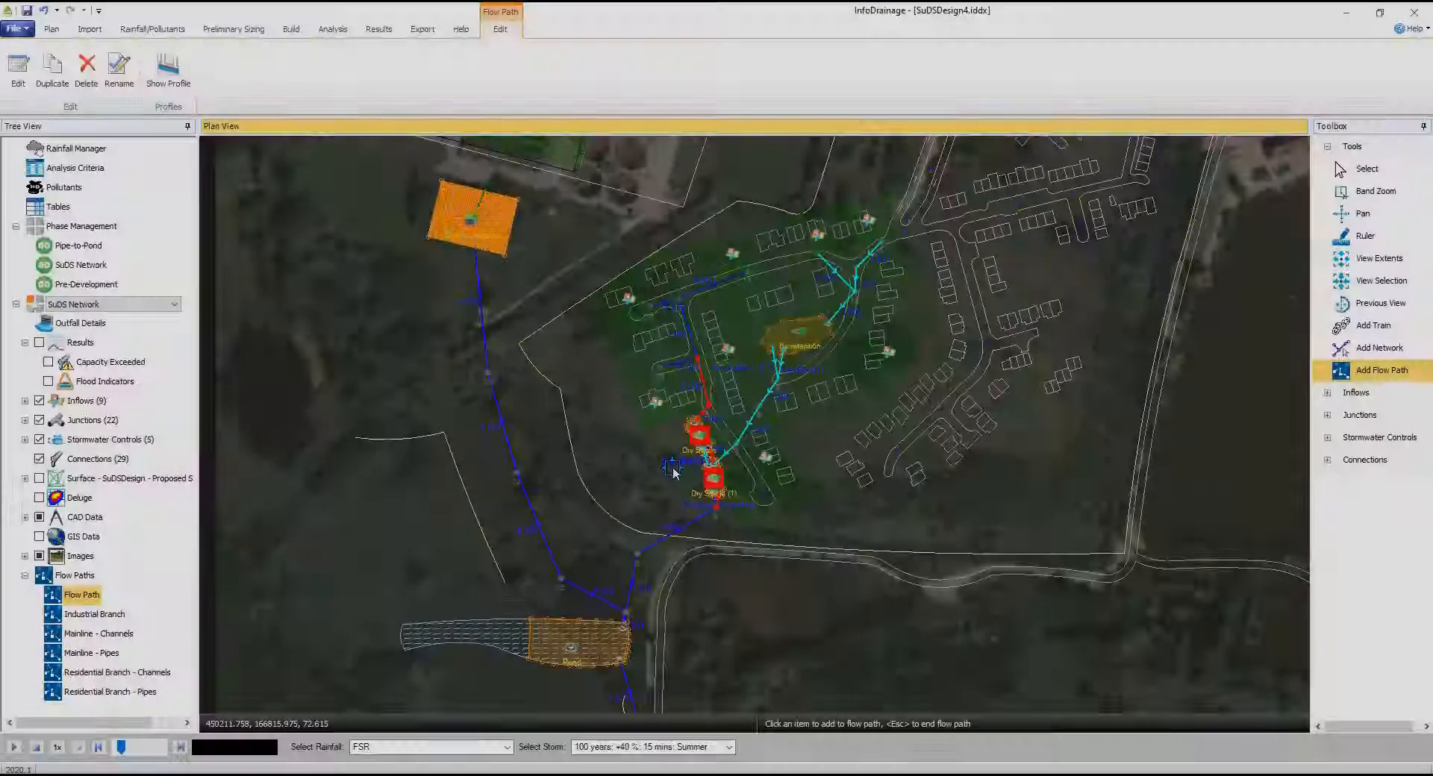
Step: Show the Flow Path's long-section profile and play its storm animation
right_click(81, 595)
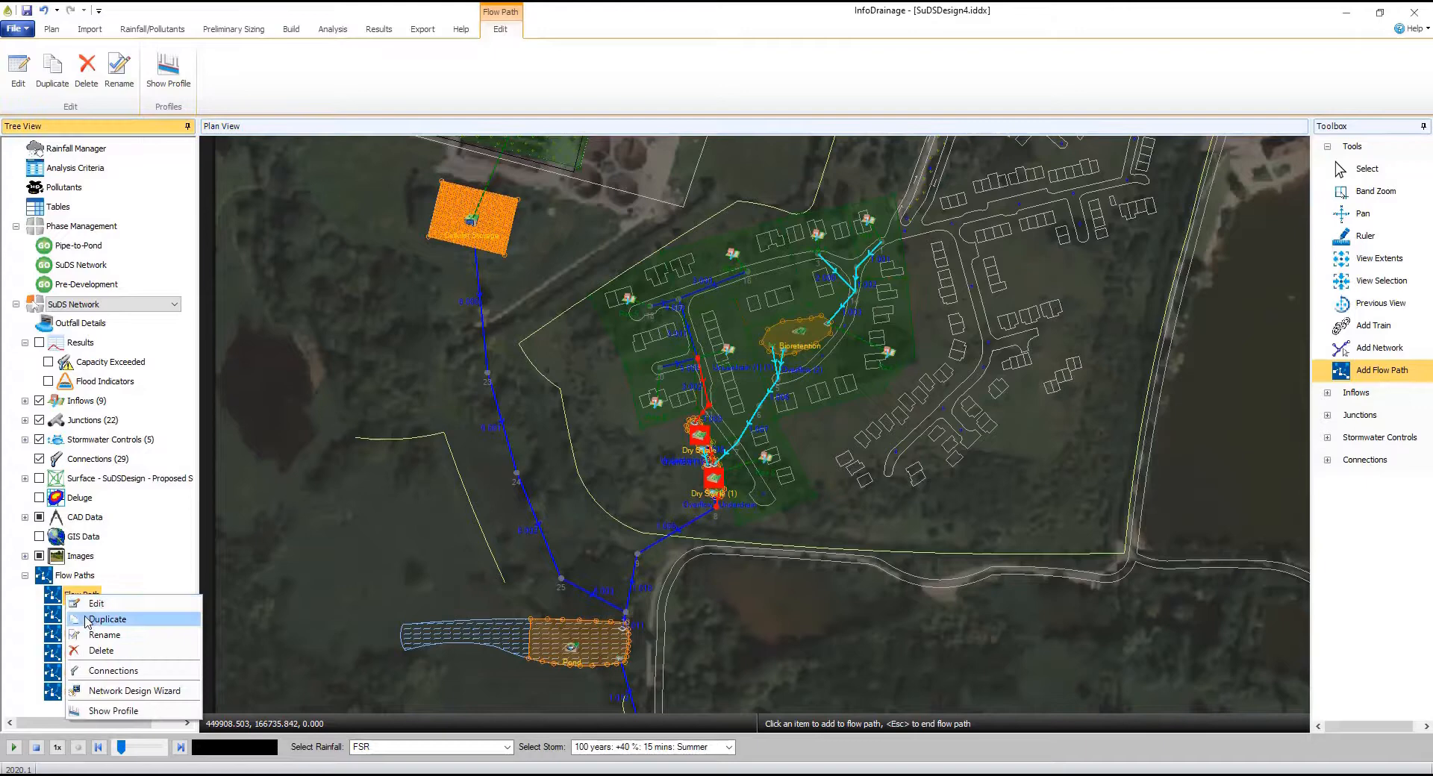
click(112, 710)
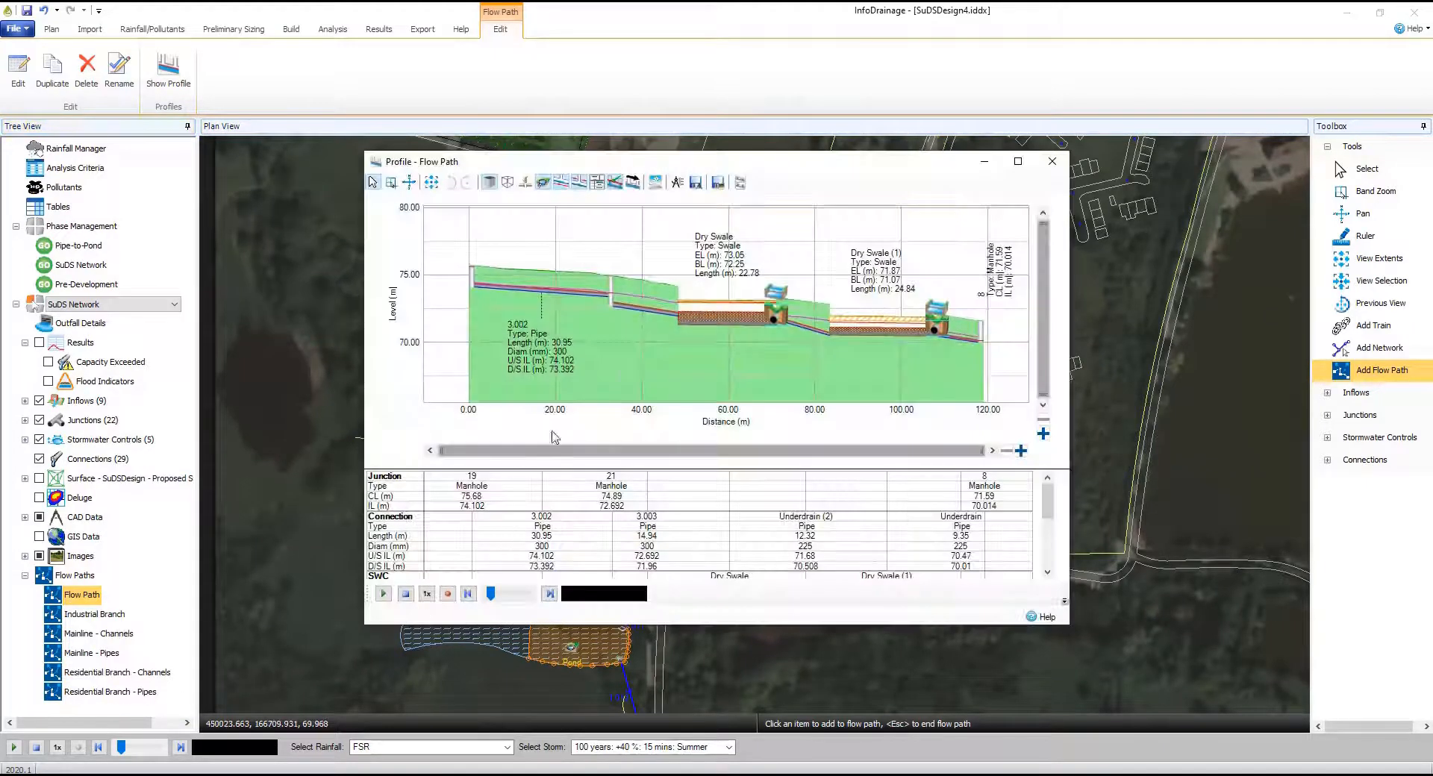
click(382, 593)
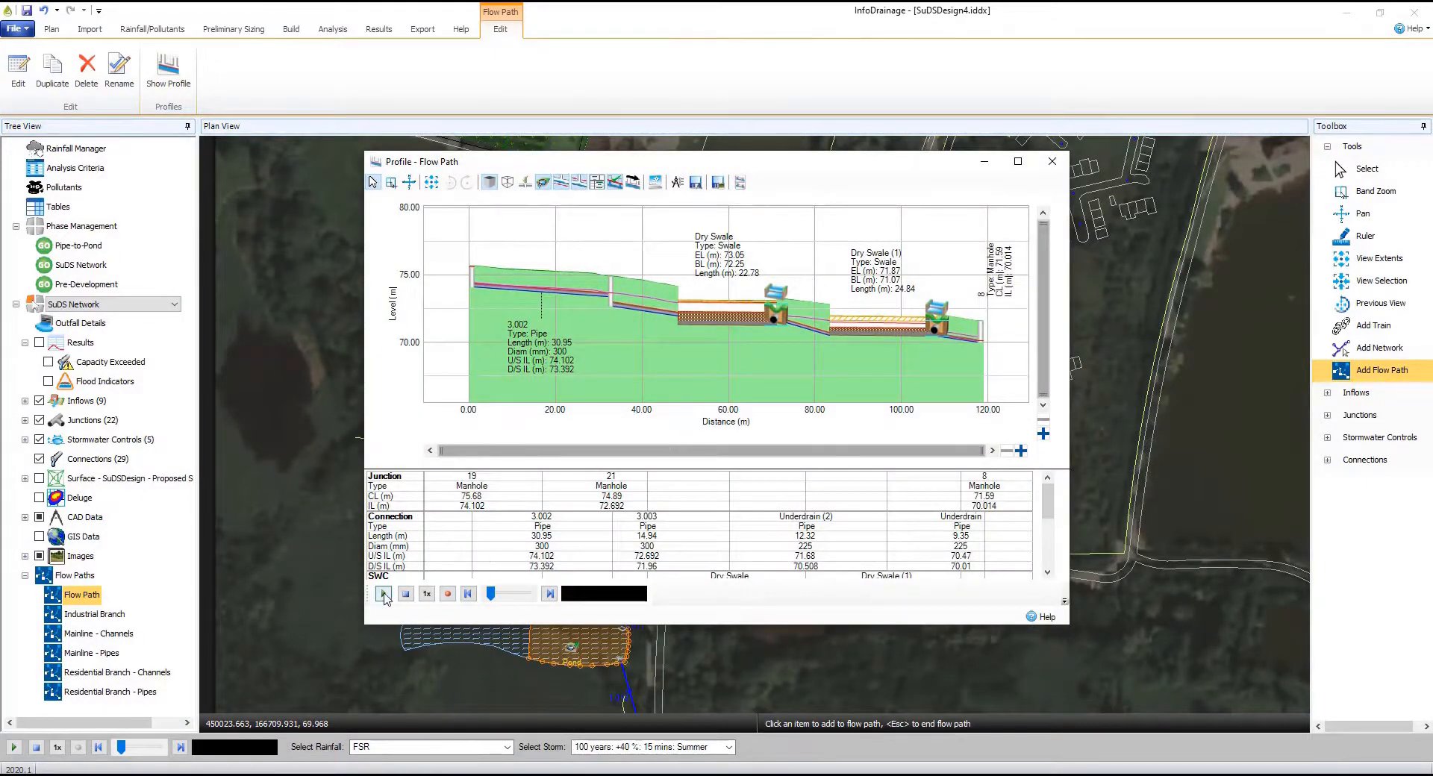
click(383, 593)
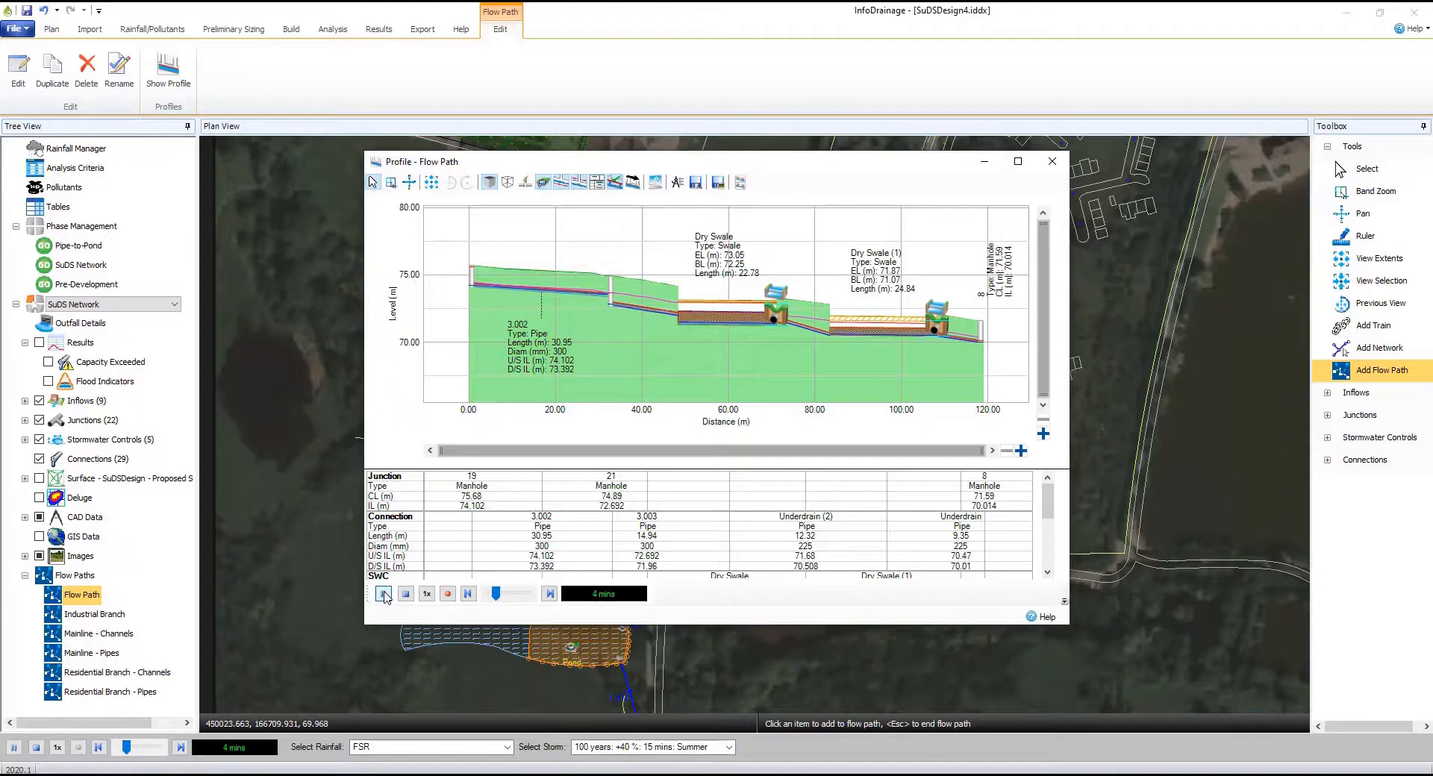